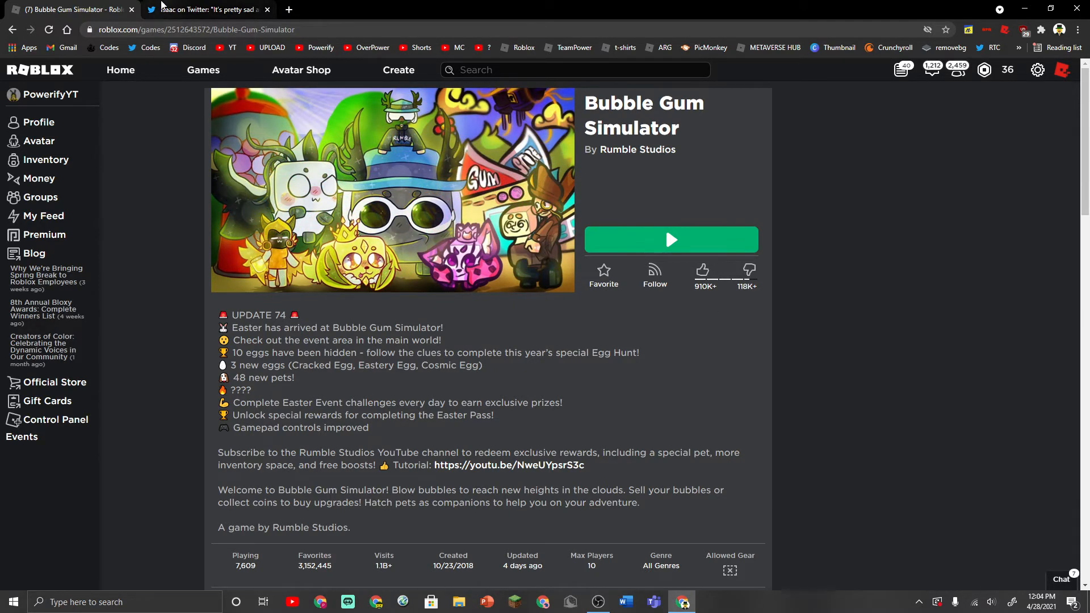
Step: Switch from the Roblox game page to the developer's Twitter thread about toxic update demands
left_click(205, 9)
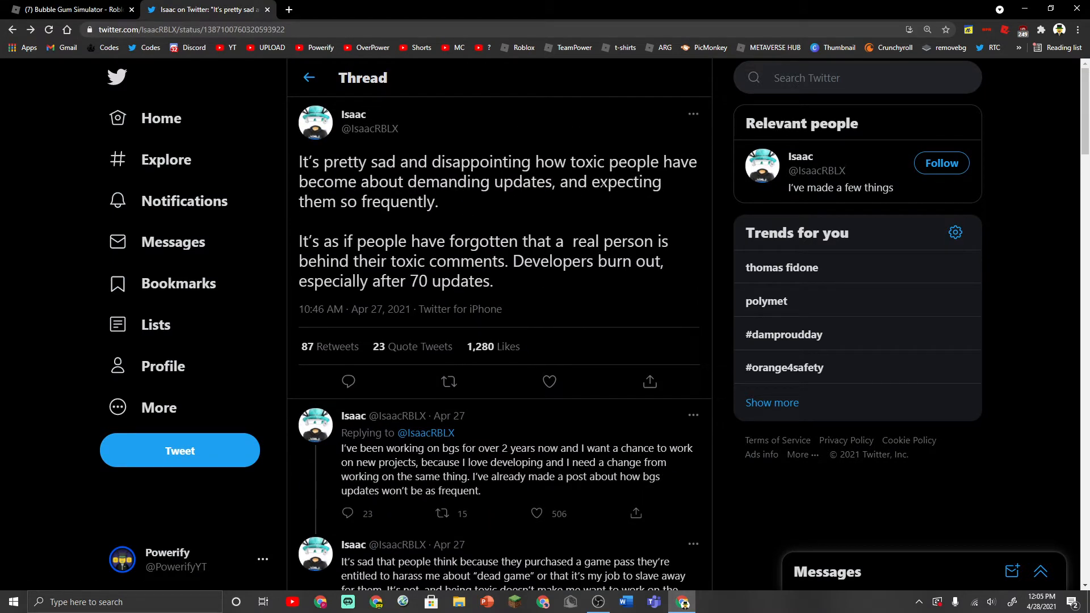
mouse_move(525, 203)
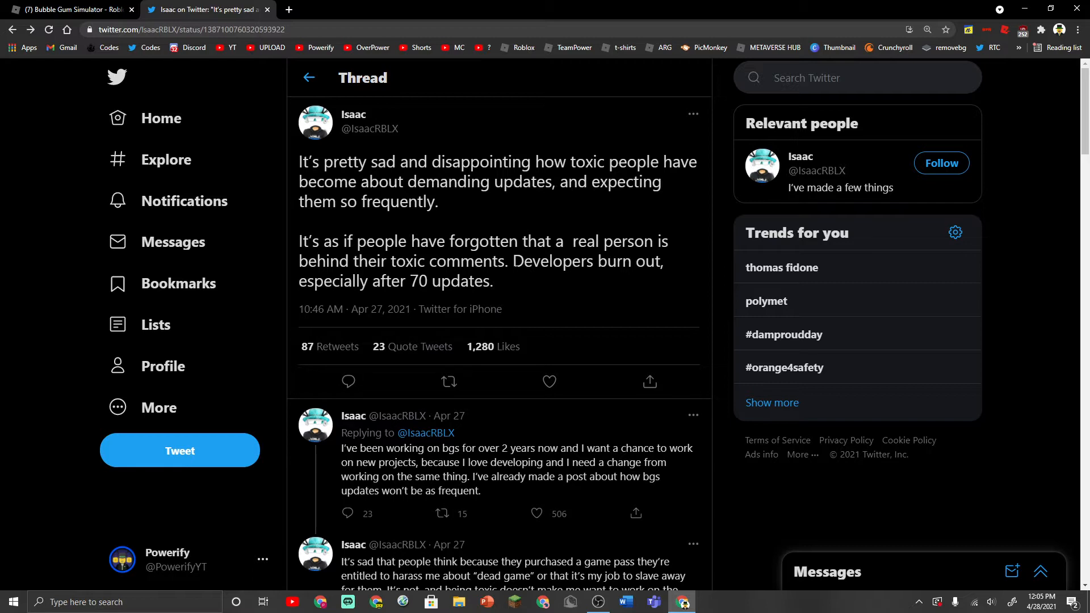
mouse_move(407, 299)
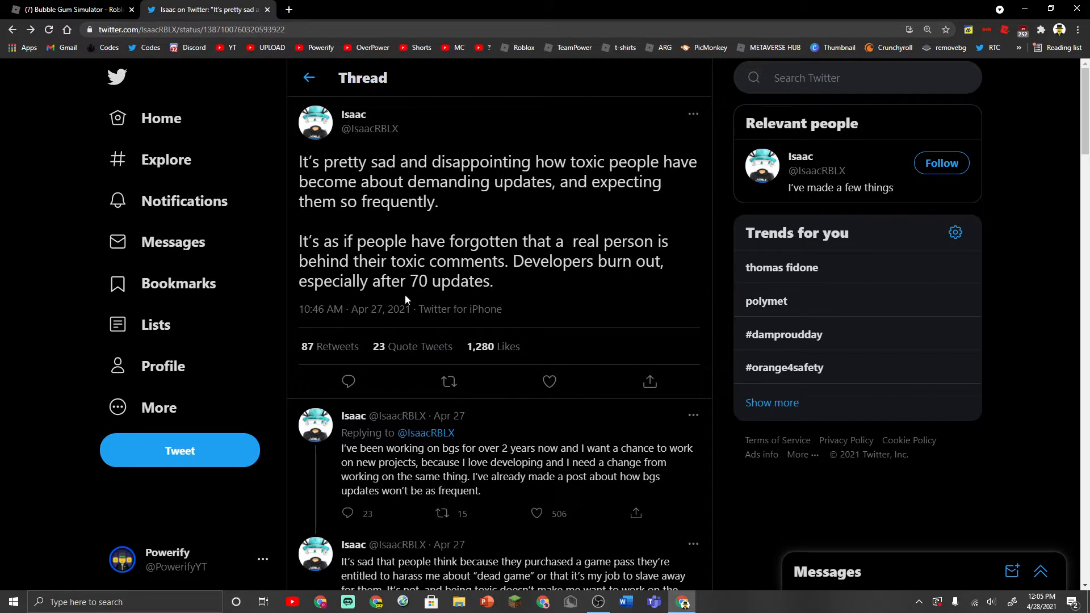
scroll("down", 3)
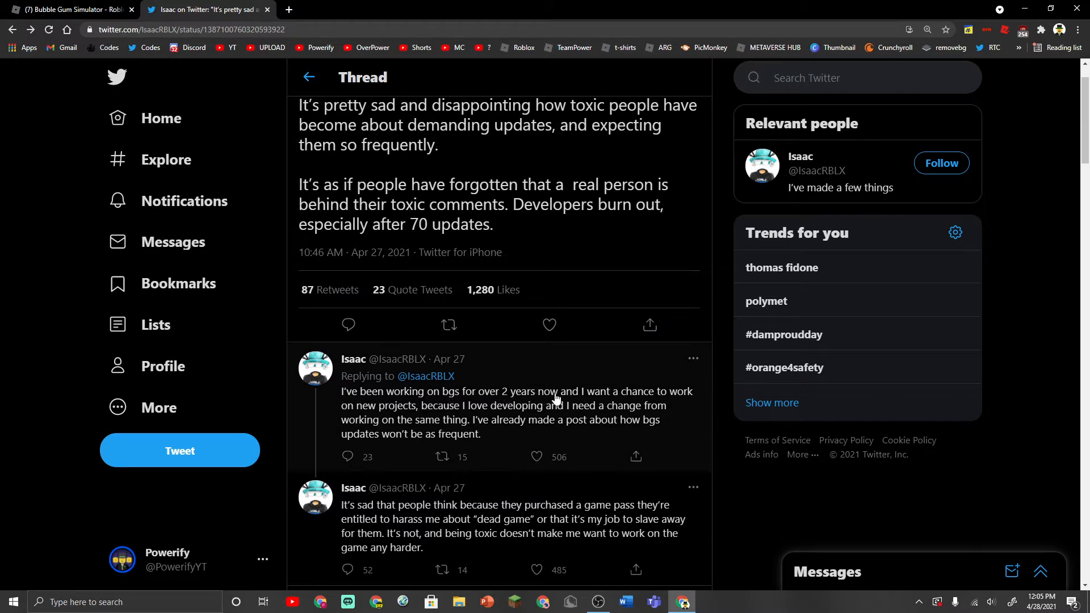
mouse_move(425, 422)
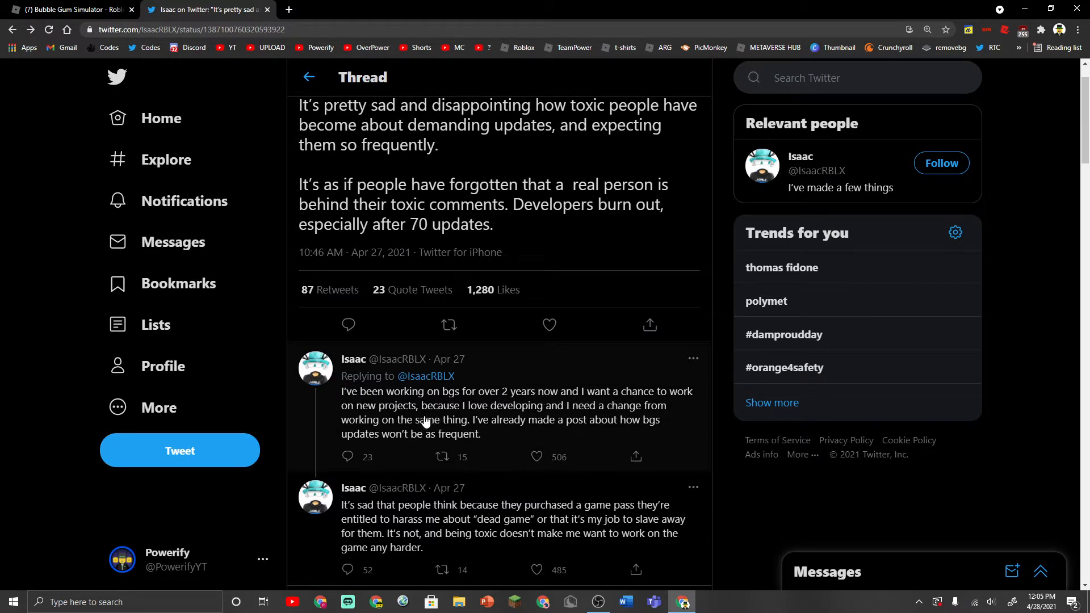
mouse_move(590, 430)
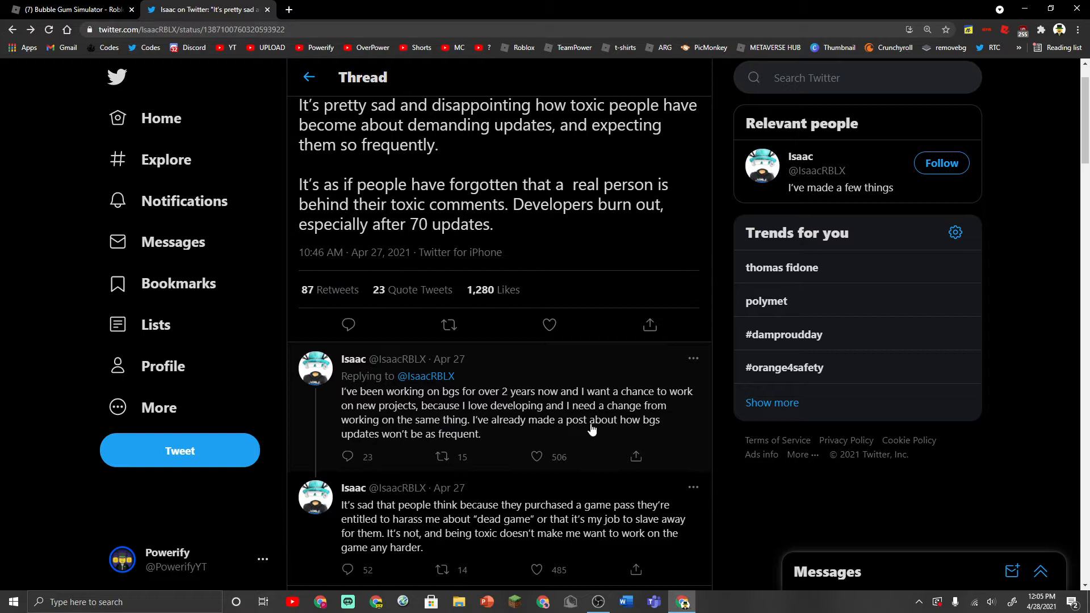
mouse_move(473, 428)
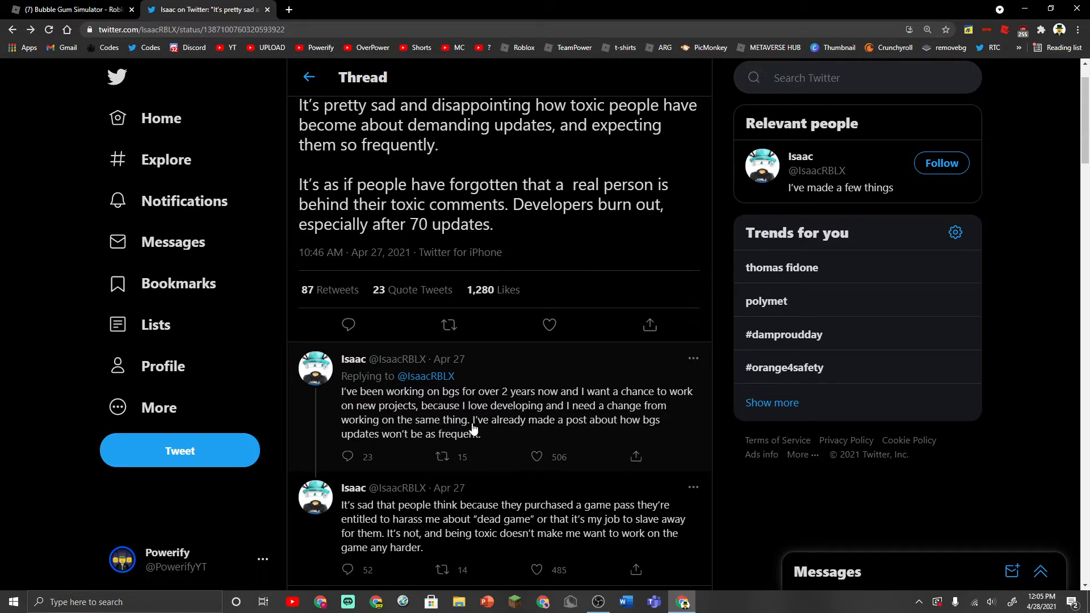
mouse_move(372, 445)
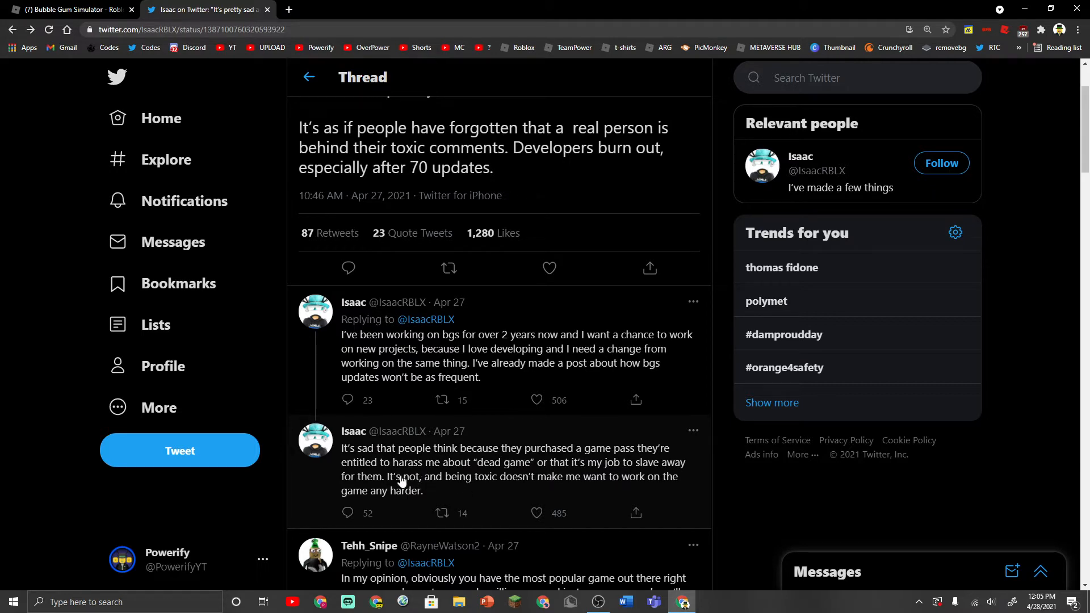
mouse_move(529, 505)
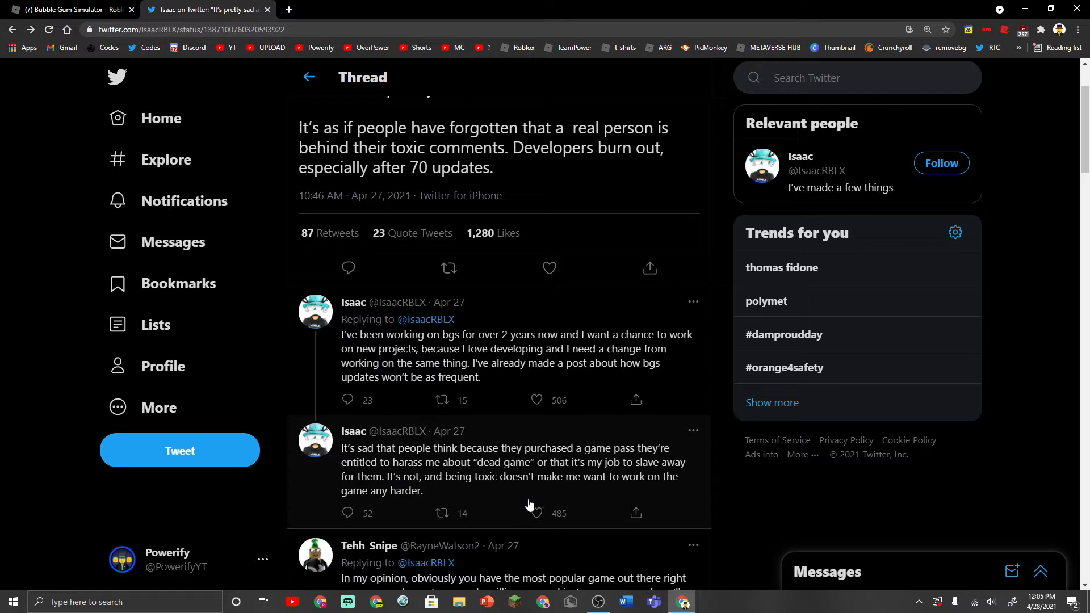
scroll("down", 3)
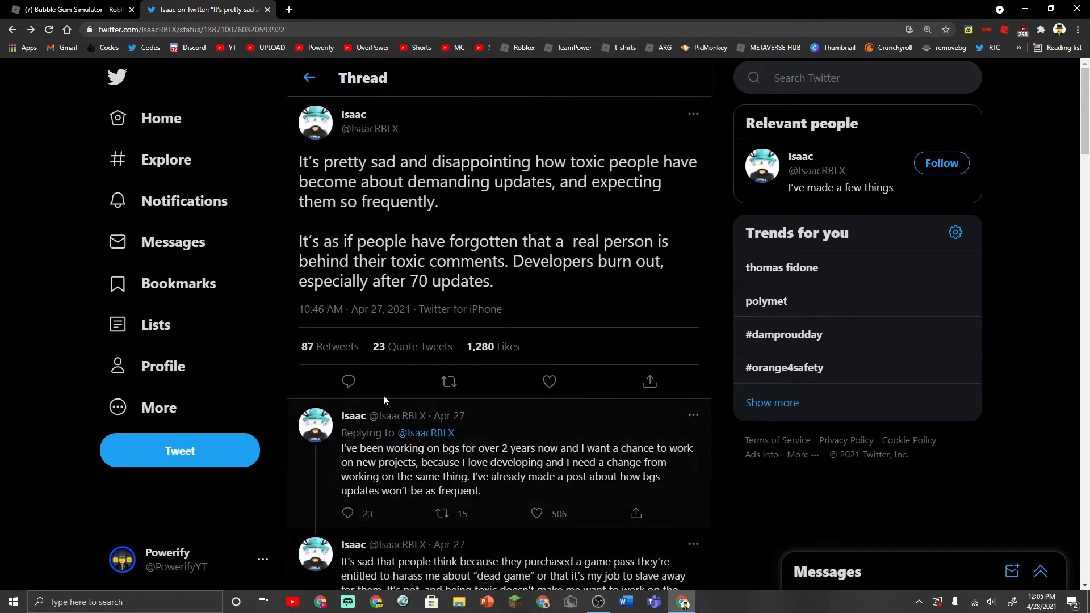
Step: Return to the Bubble Gum Simulator page and read through the UPDATE 74 Easter notes and game stats
left_click(69, 9)
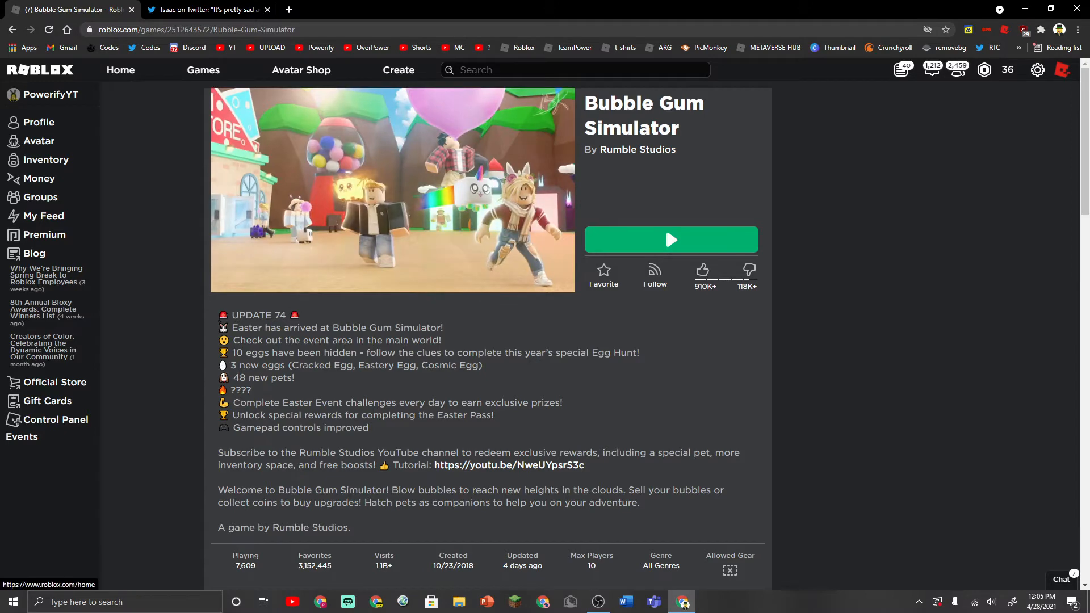
left_click_drag(233, 315, 427, 428)
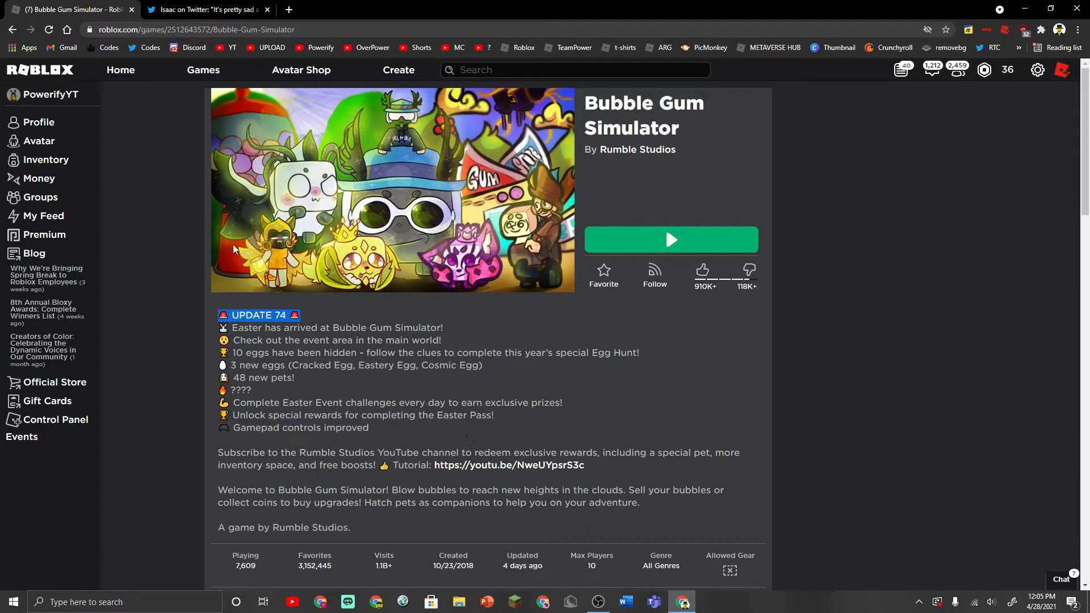
mouse_move(368, 285)
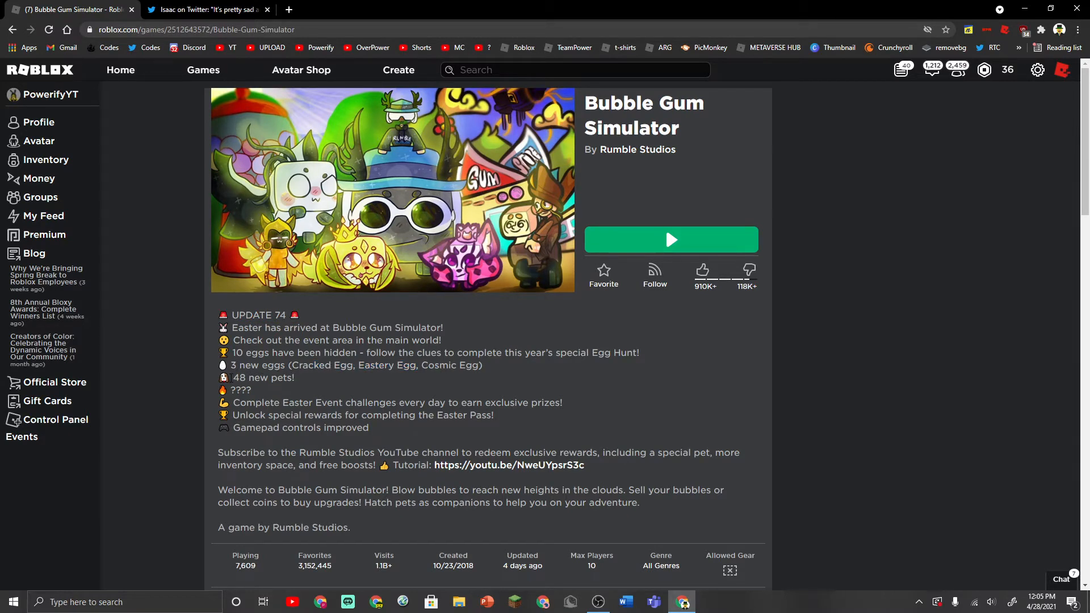
scroll("down", 3)
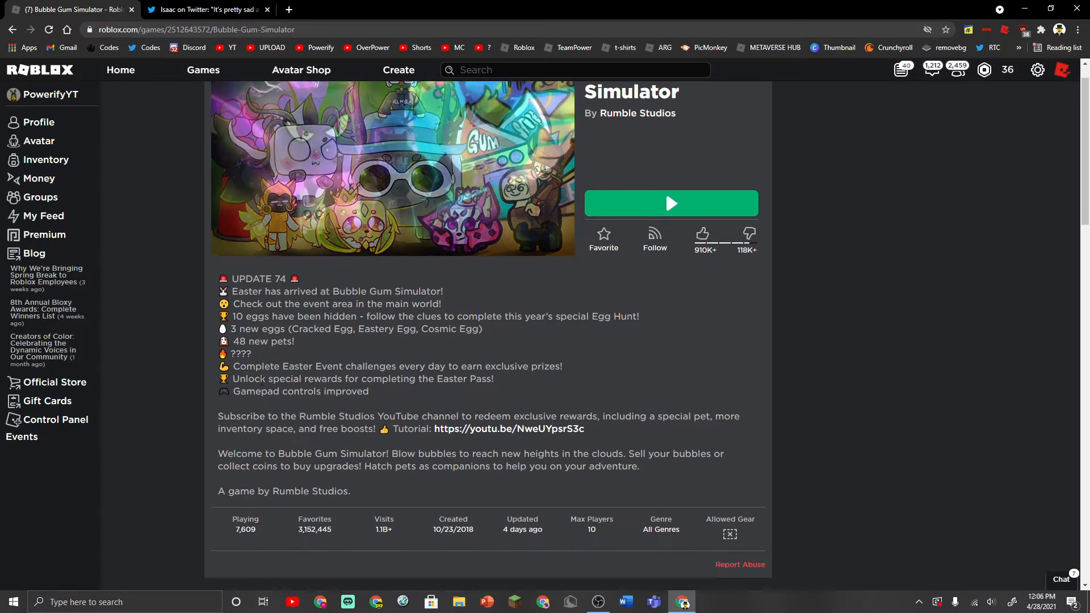
scroll("down", 3)
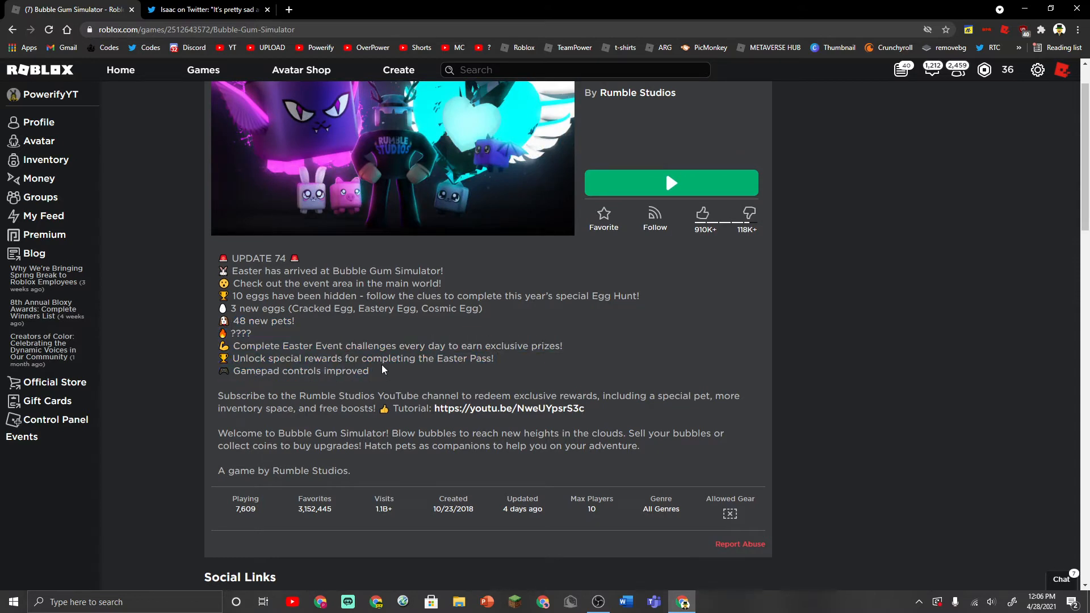
left_click_drag(232, 257, 381, 358)
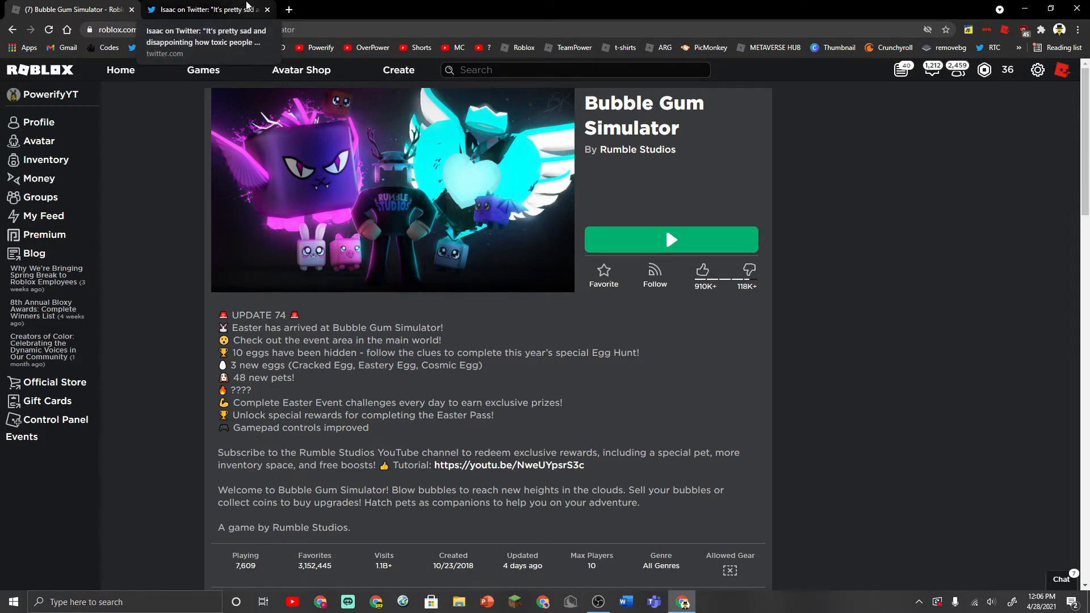
left_click(205, 9)
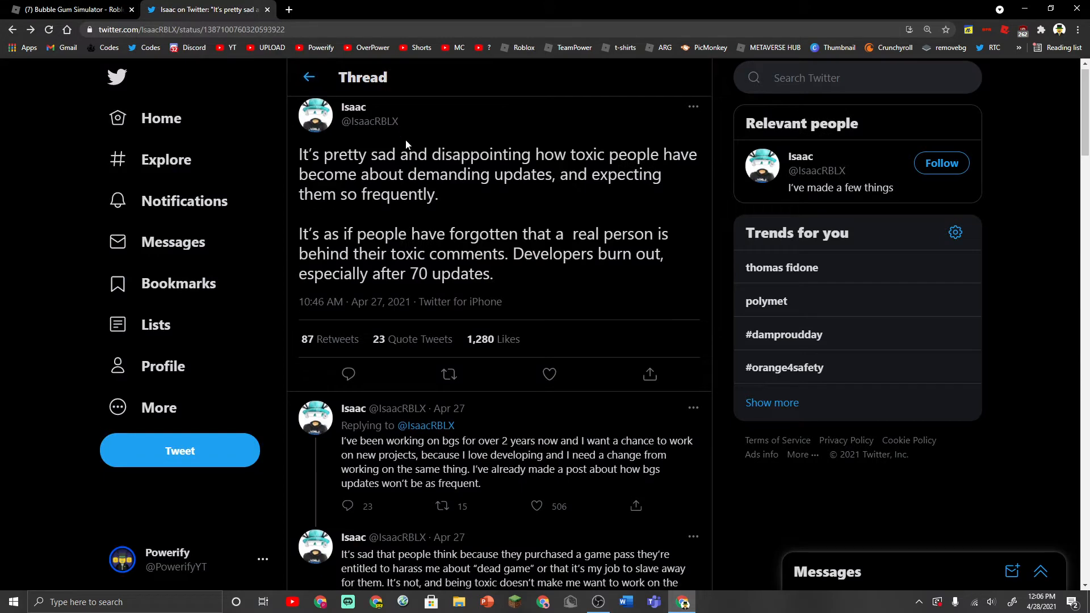
scroll("down", 3)
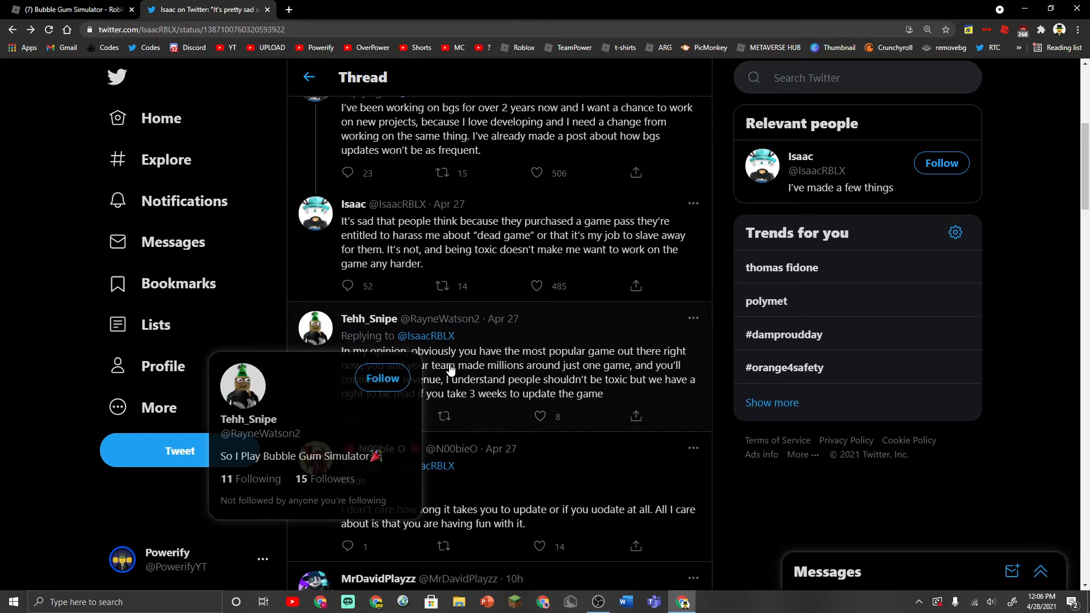
mouse_move(668, 363)
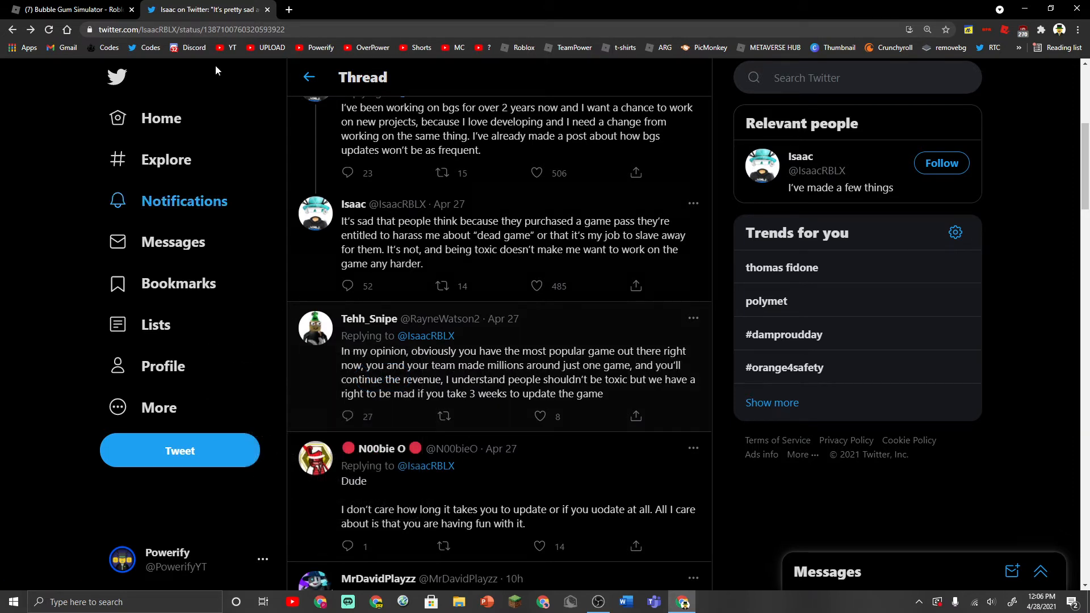
mouse_move(443, 415)
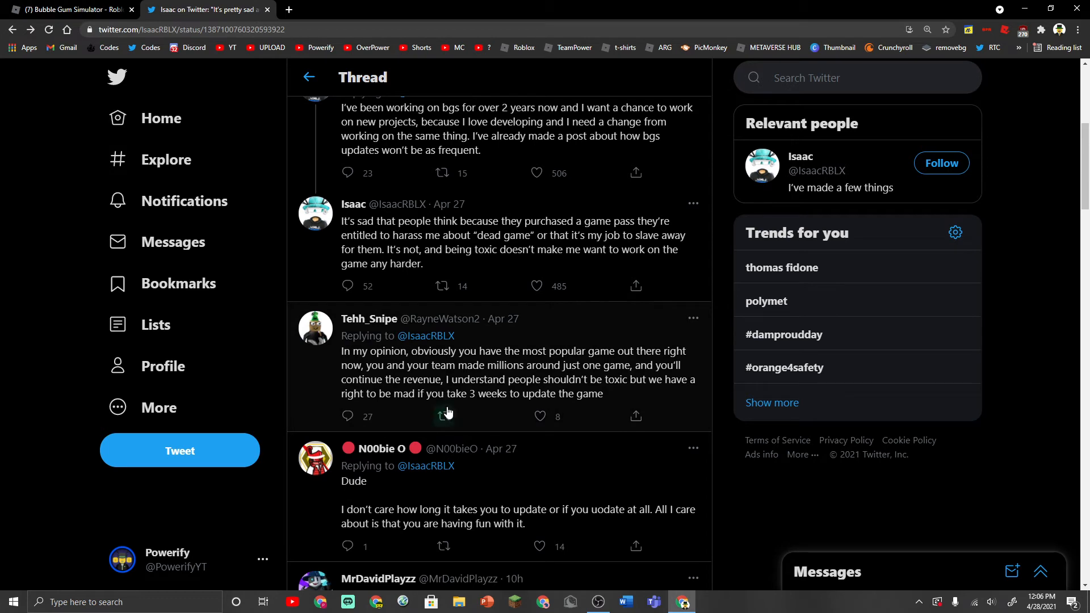
mouse_move(374, 372)
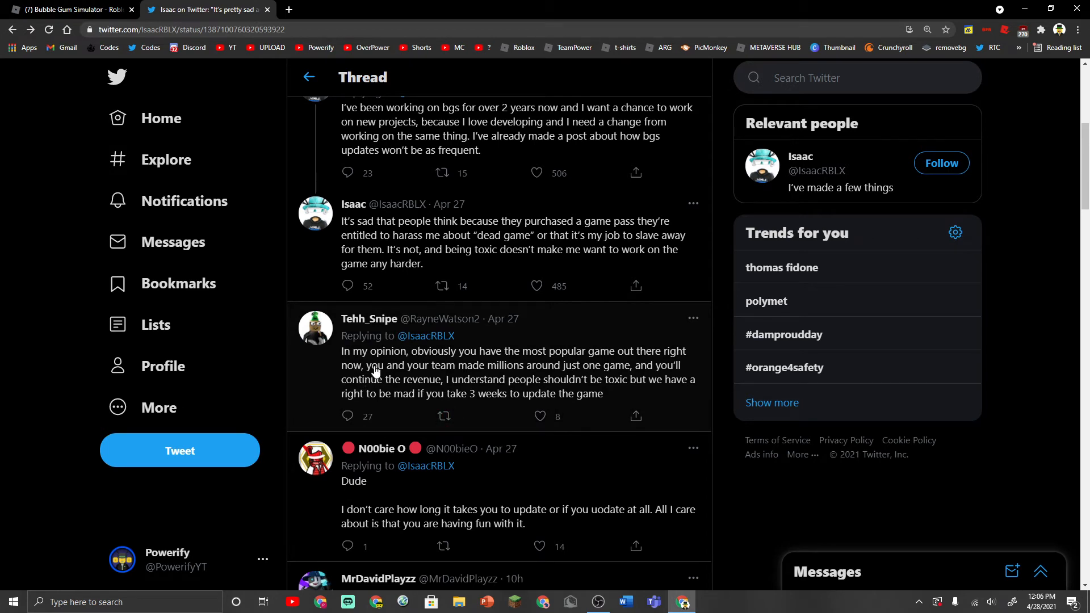
mouse_move(661, 382)
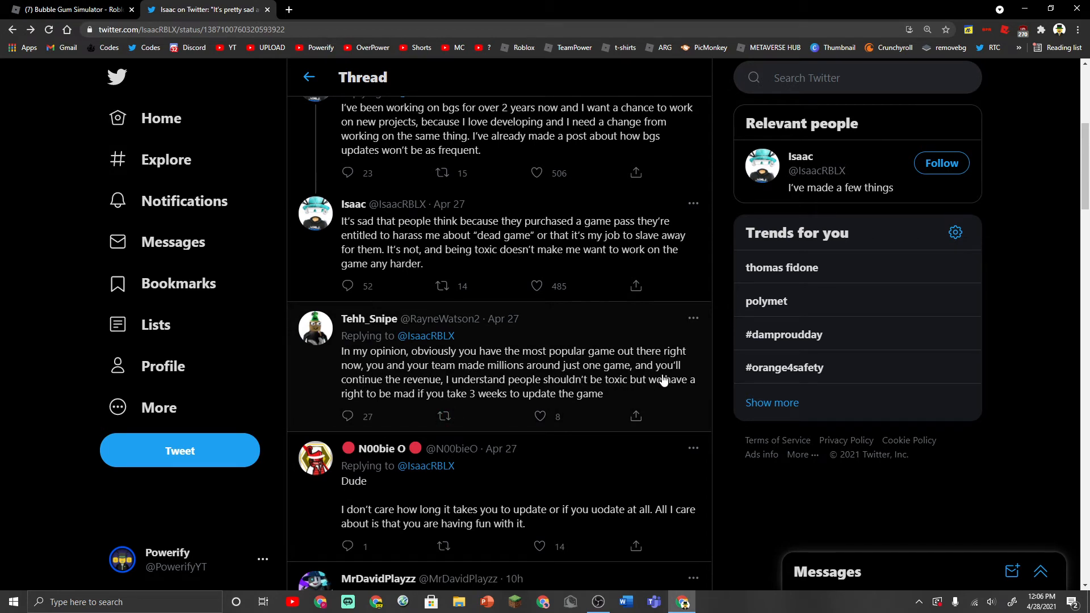
mouse_move(498, 388)
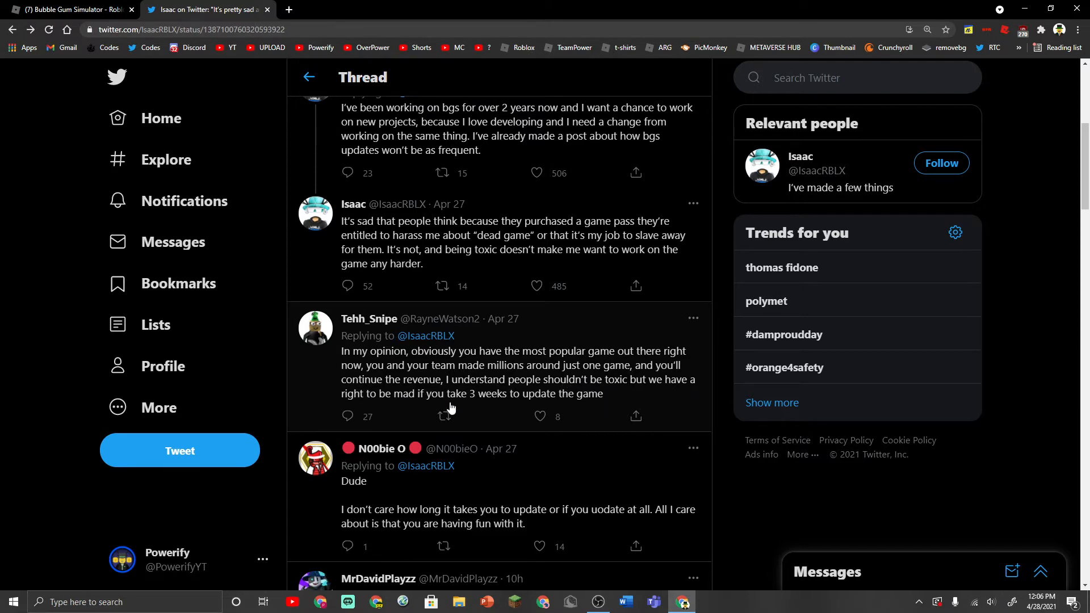
mouse_move(585, 406)
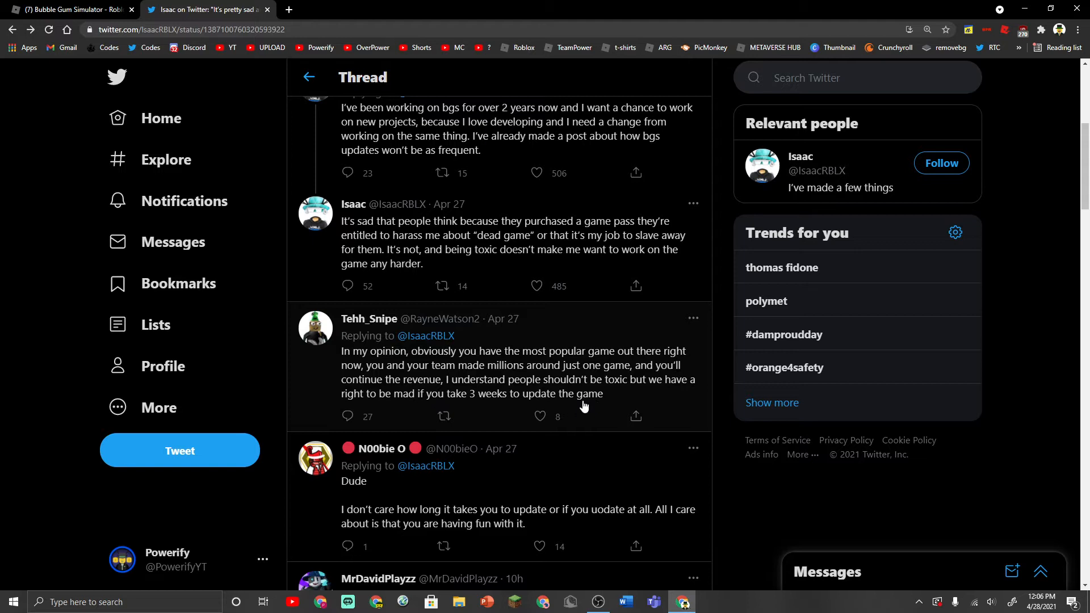
mouse_move(666, 413)
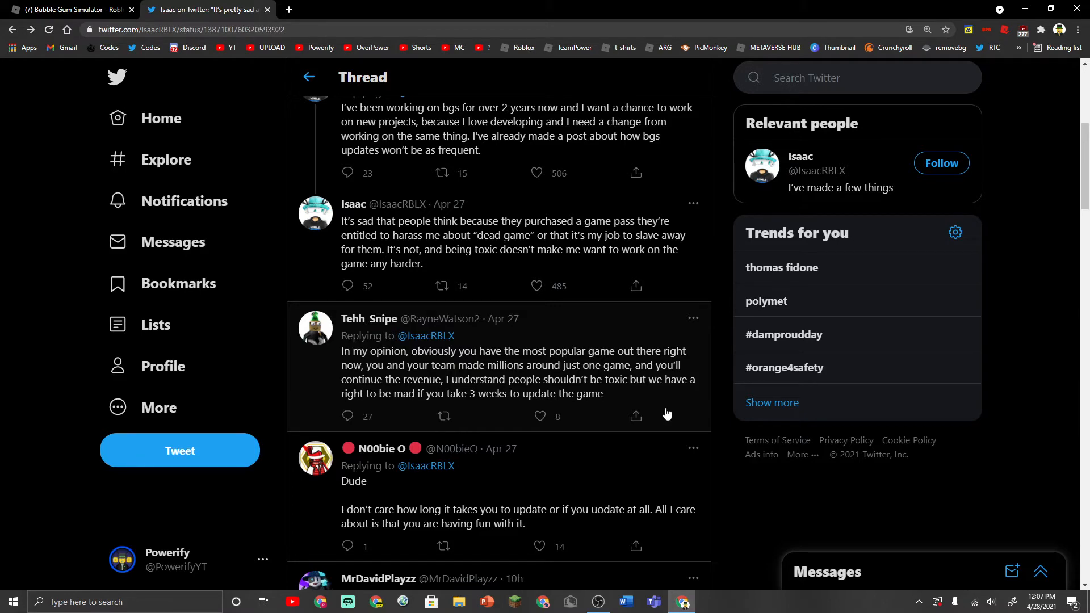
left_click(517, 376)
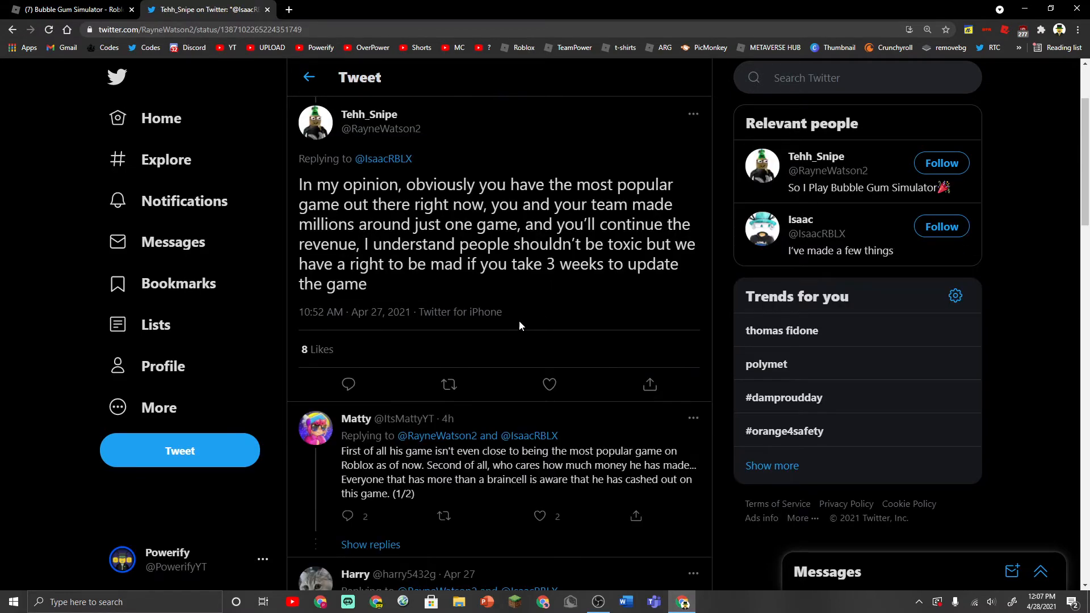
mouse_move(384, 158)
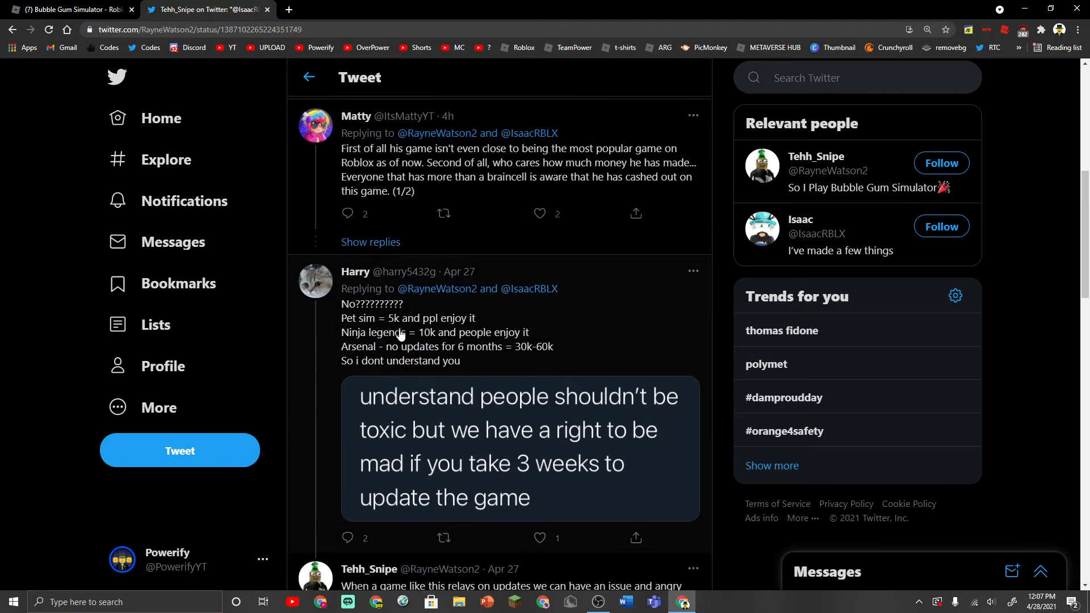
Step: Read down the replies until LouisTheMetalRake's and bla!'s rebuttals of the 'right to be mad' claim show
scroll("down", 3)
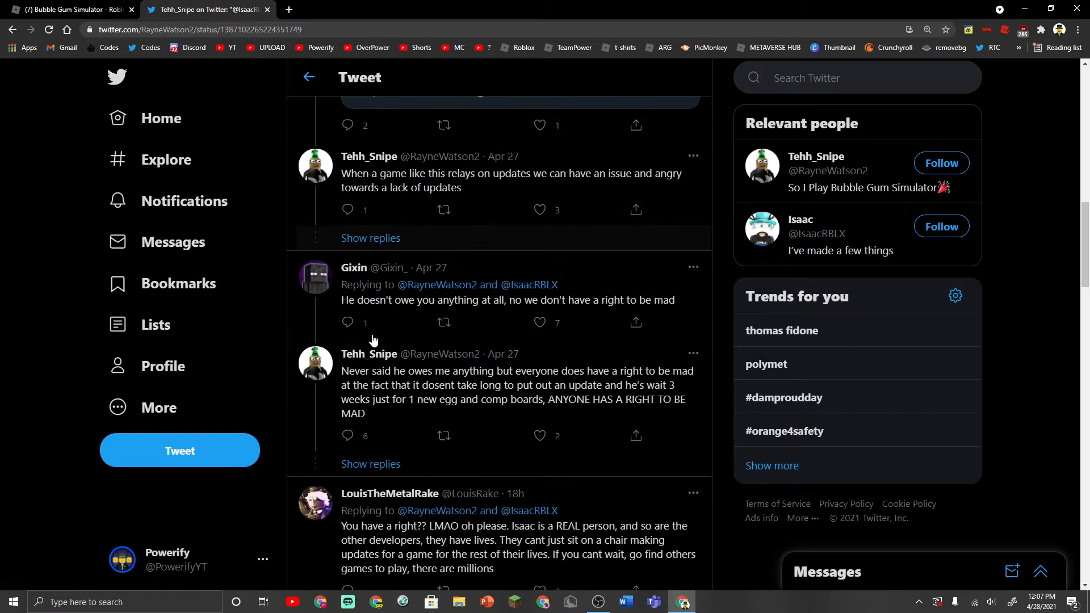
scroll("down", 3)
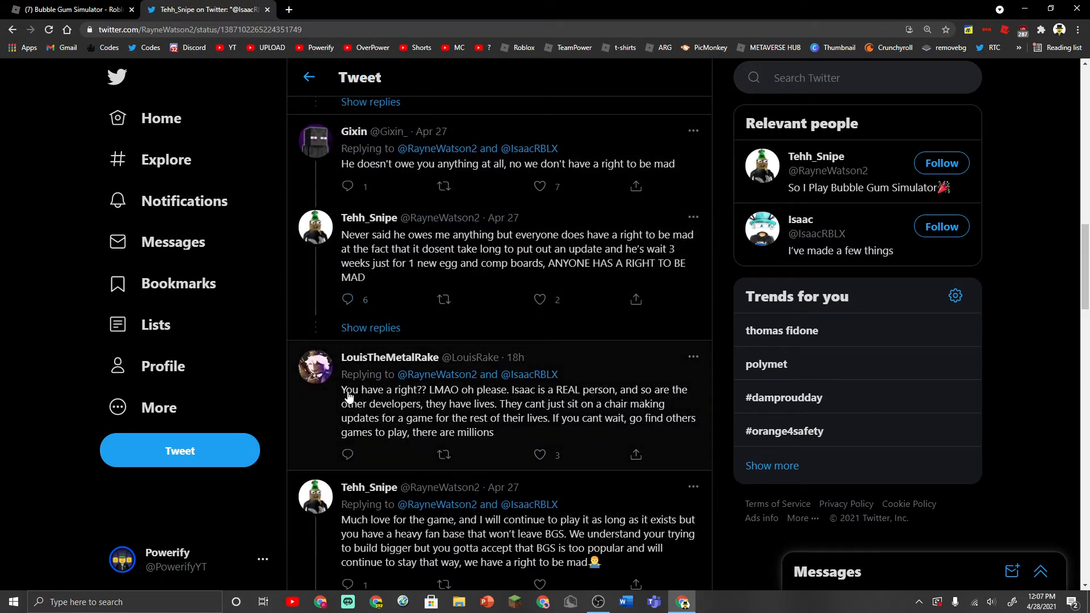
mouse_move(346, 402)
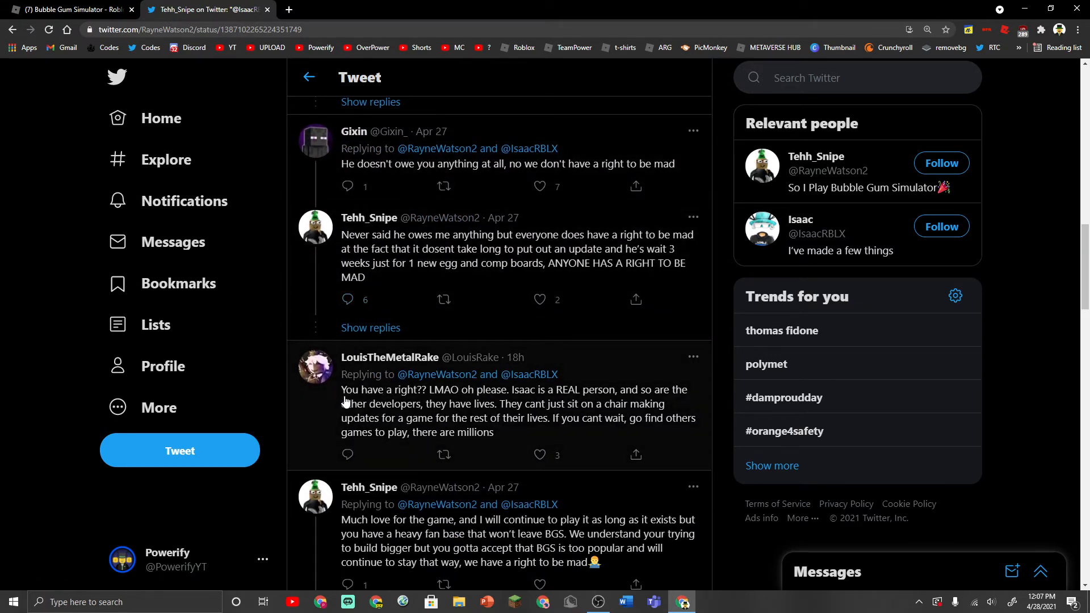
left_click_drag(351, 390, 459, 390)
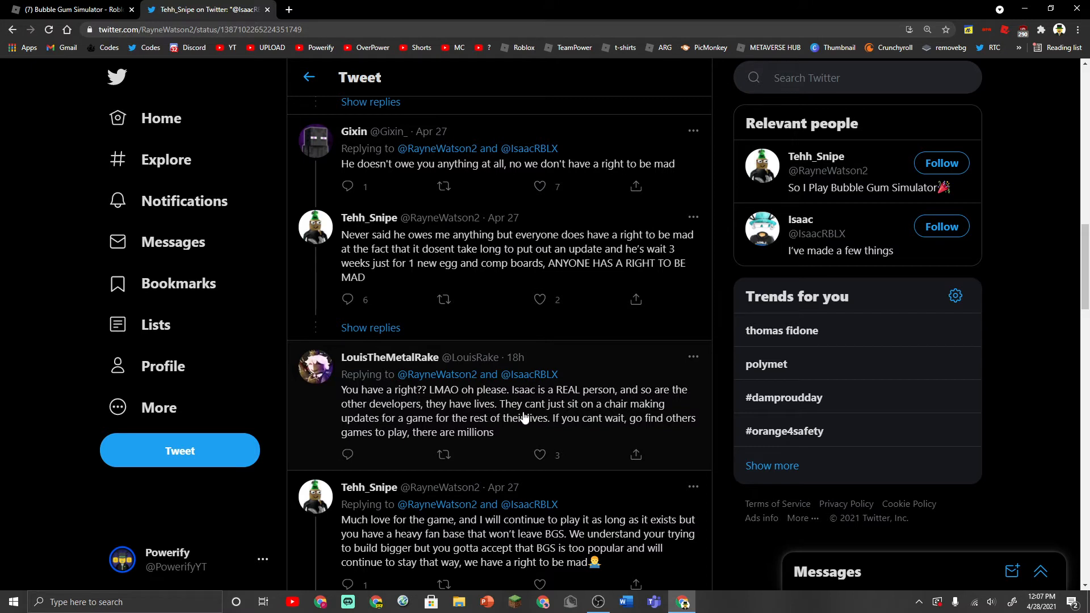
mouse_move(430, 436)
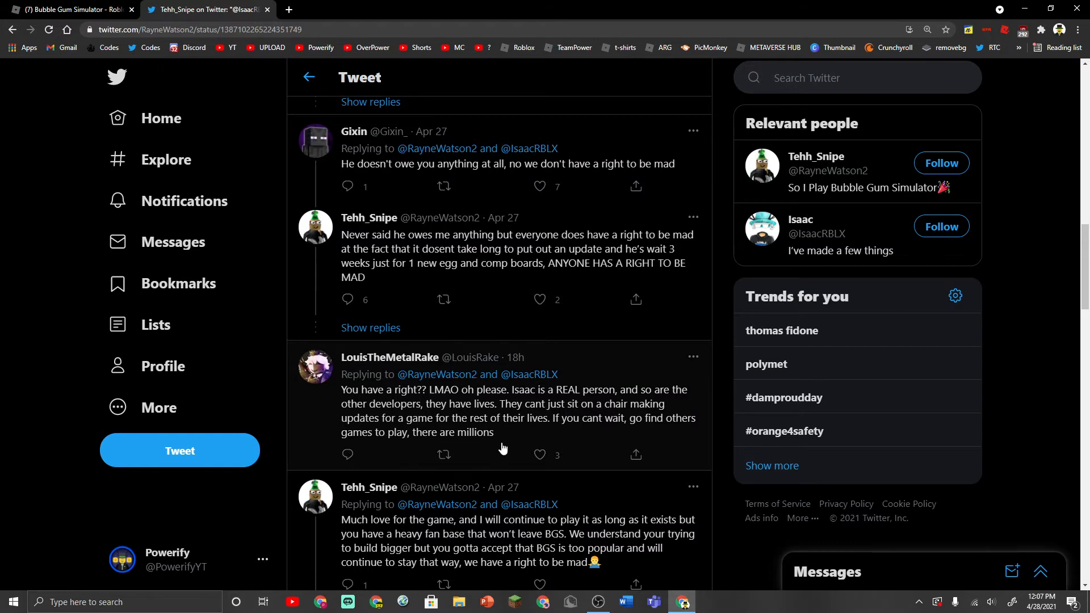
scroll("down", 3)
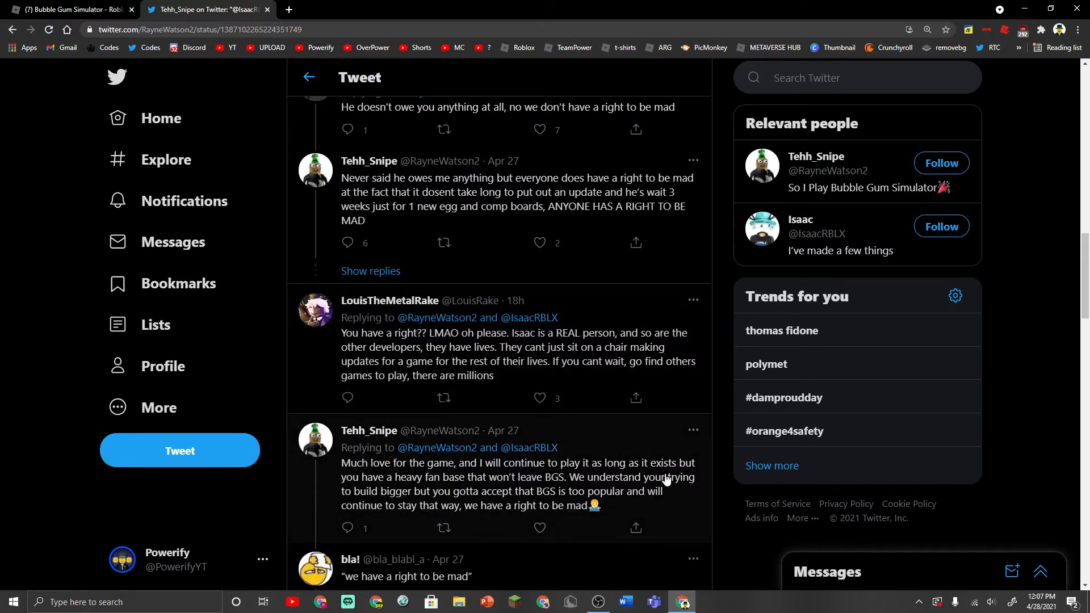
mouse_move(518, 491)
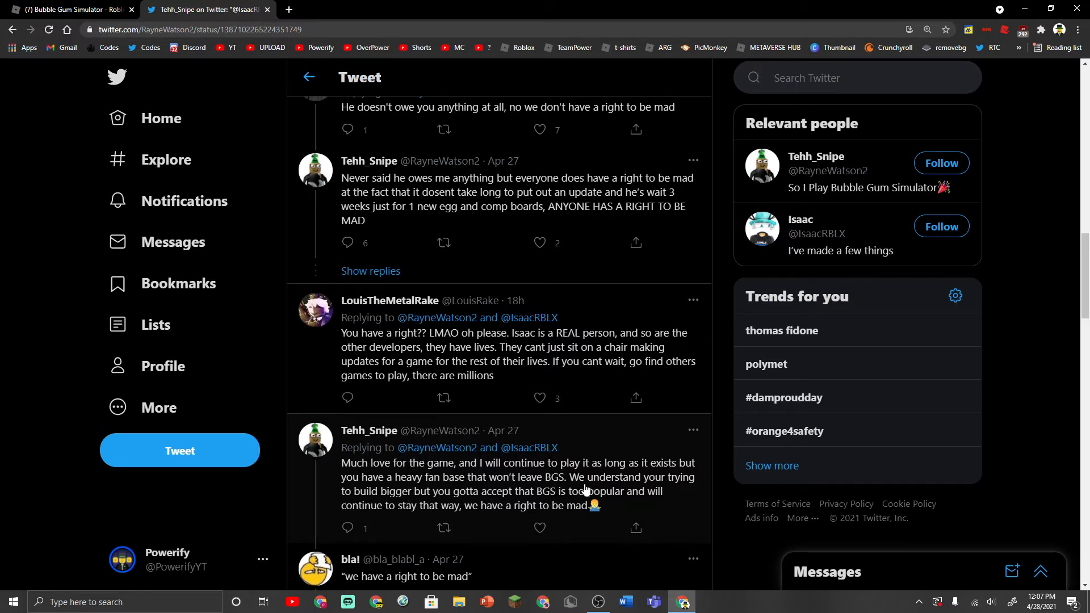
mouse_move(437, 499)
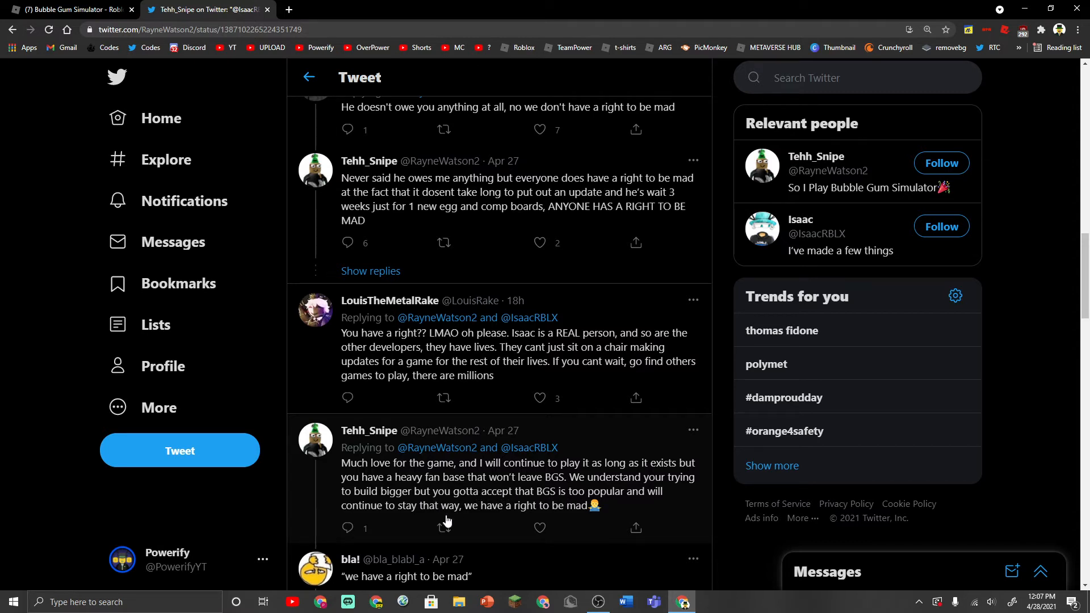
scroll("down", 3)
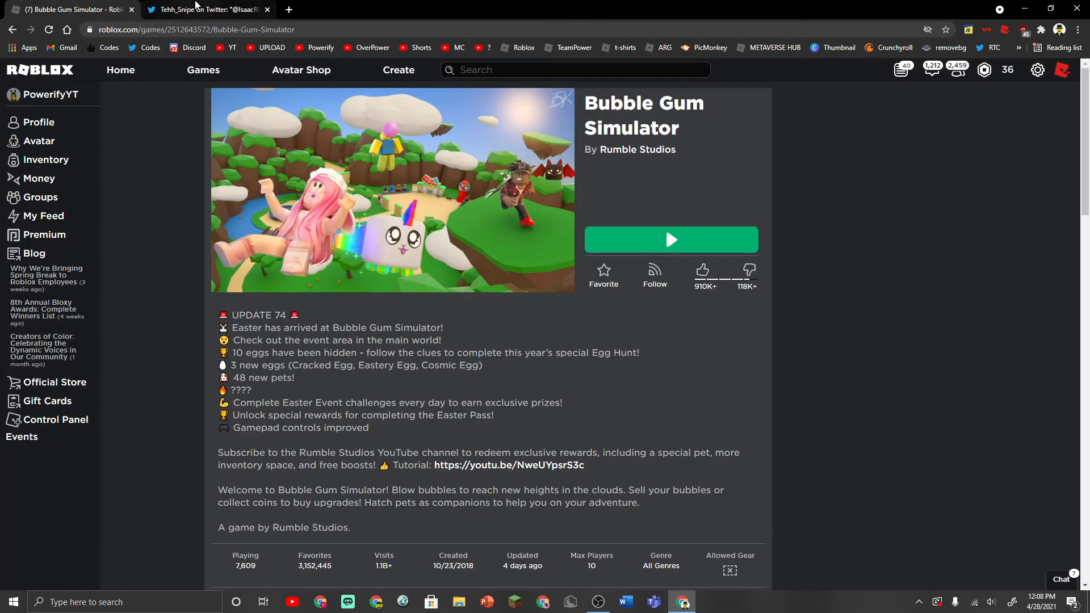
left_click(207, 9)
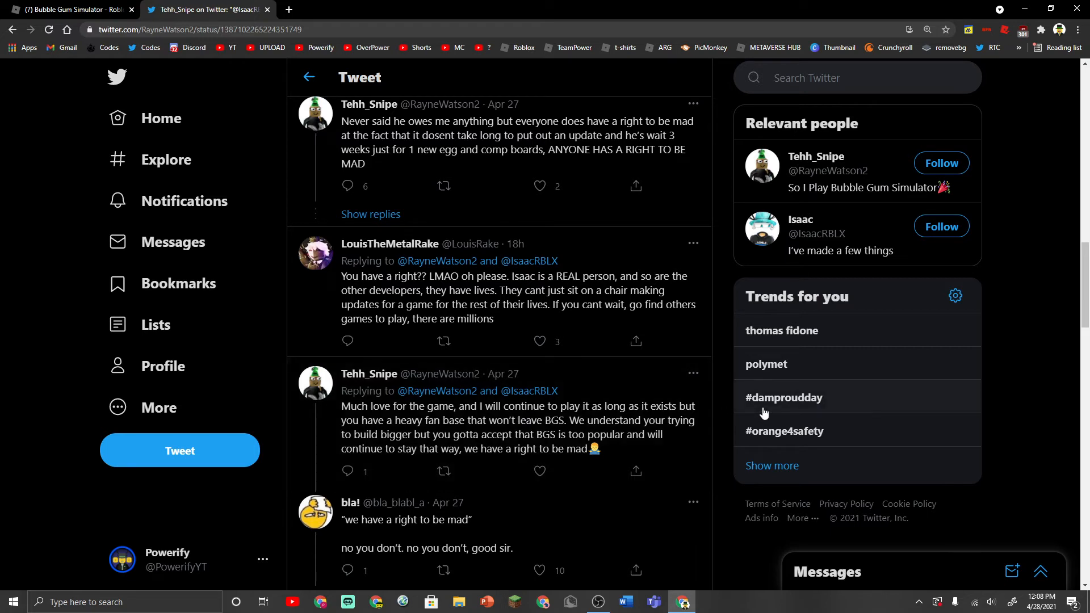
mouse_move(733, 282)
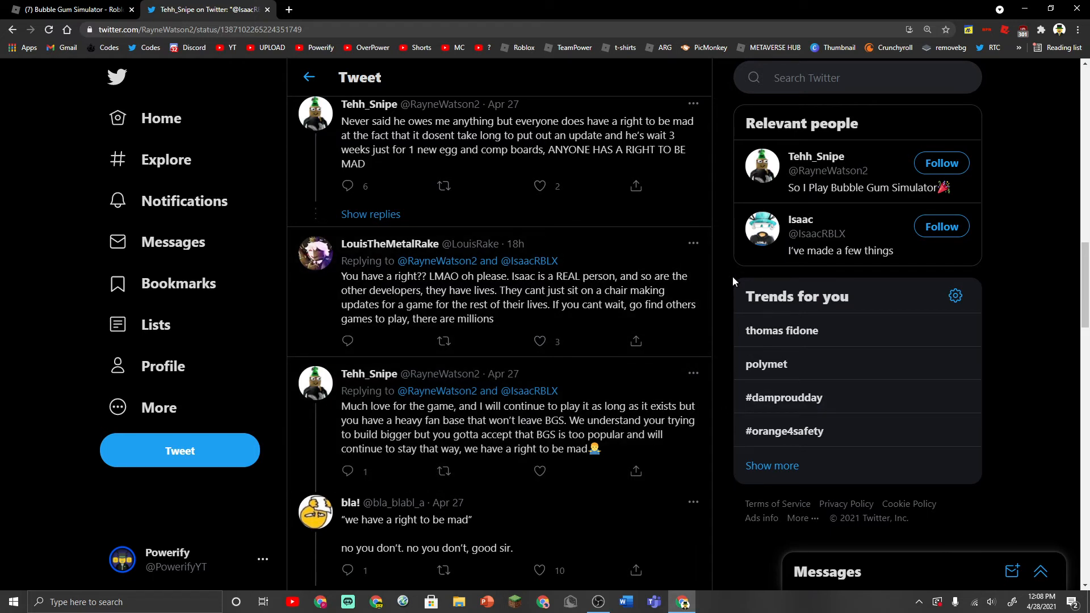
mouse_move(713, 316)
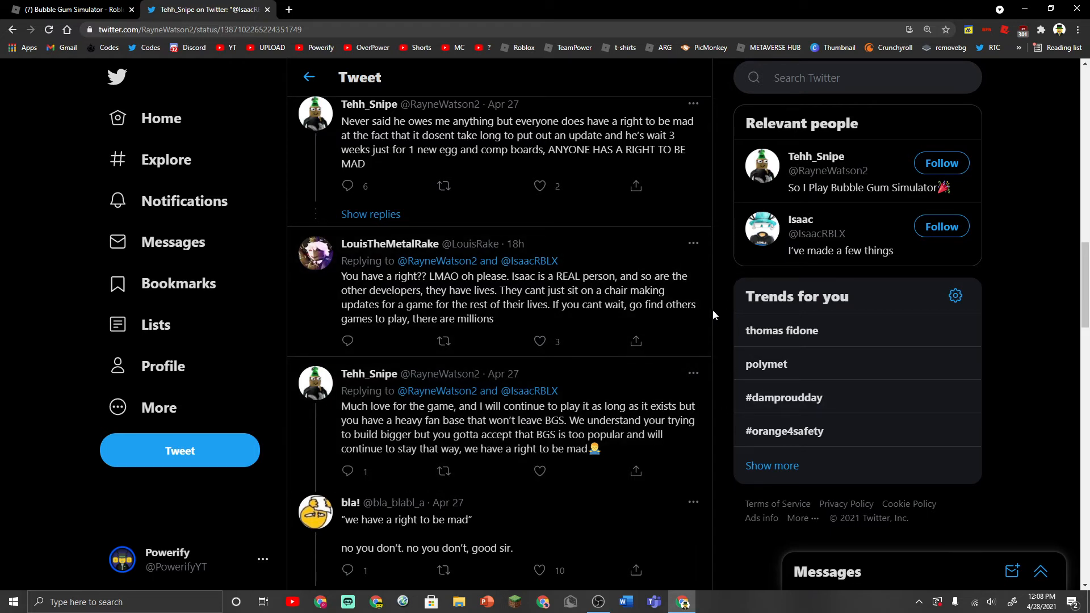
scroll("down", 3)
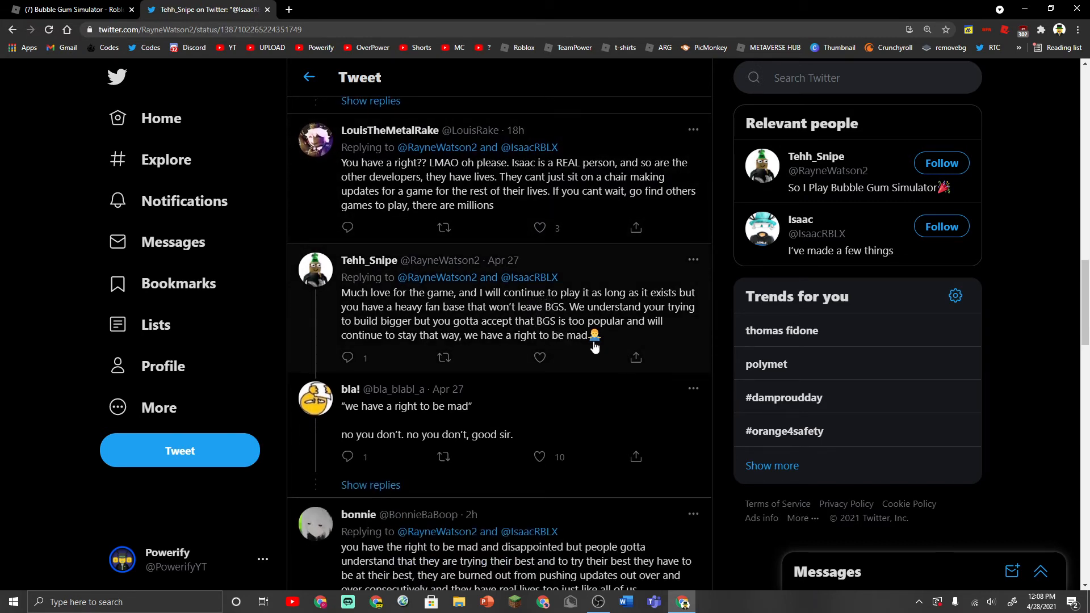
scroll("down", 3)
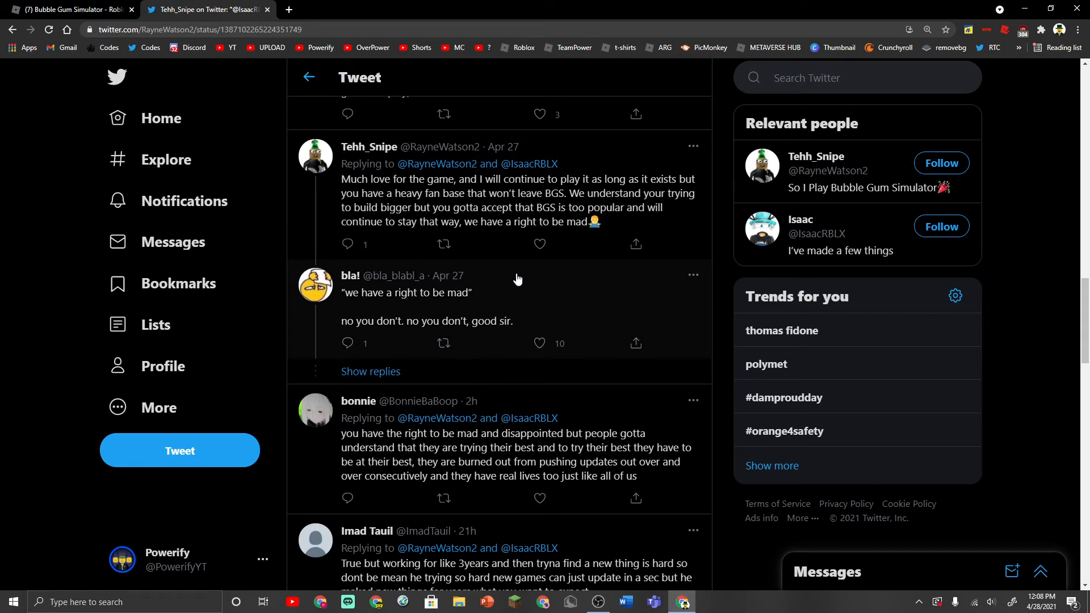
scroll("down", 3)
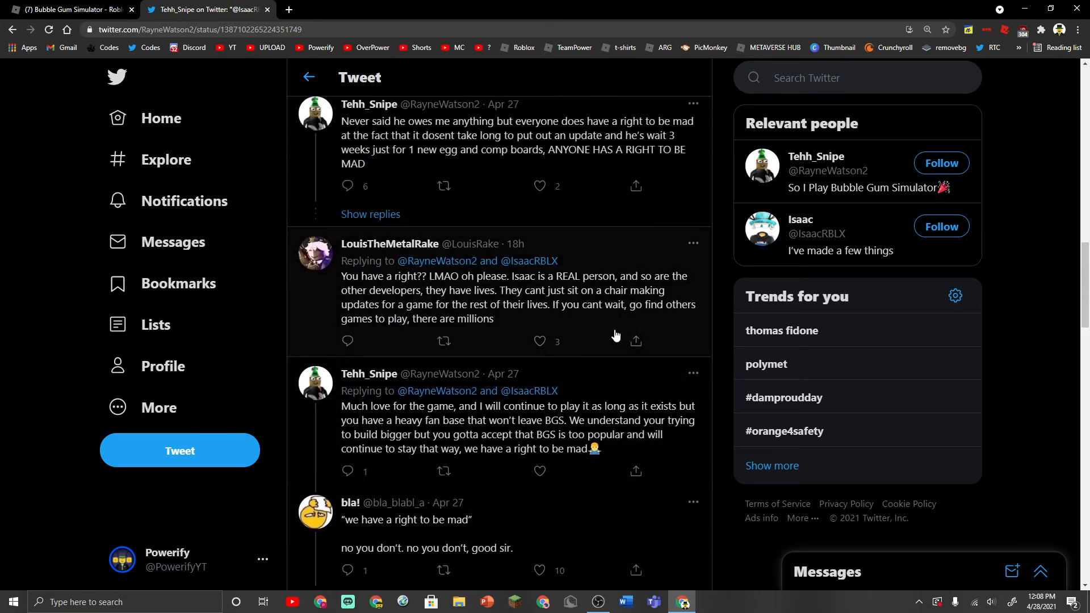
scroll("down", 3)
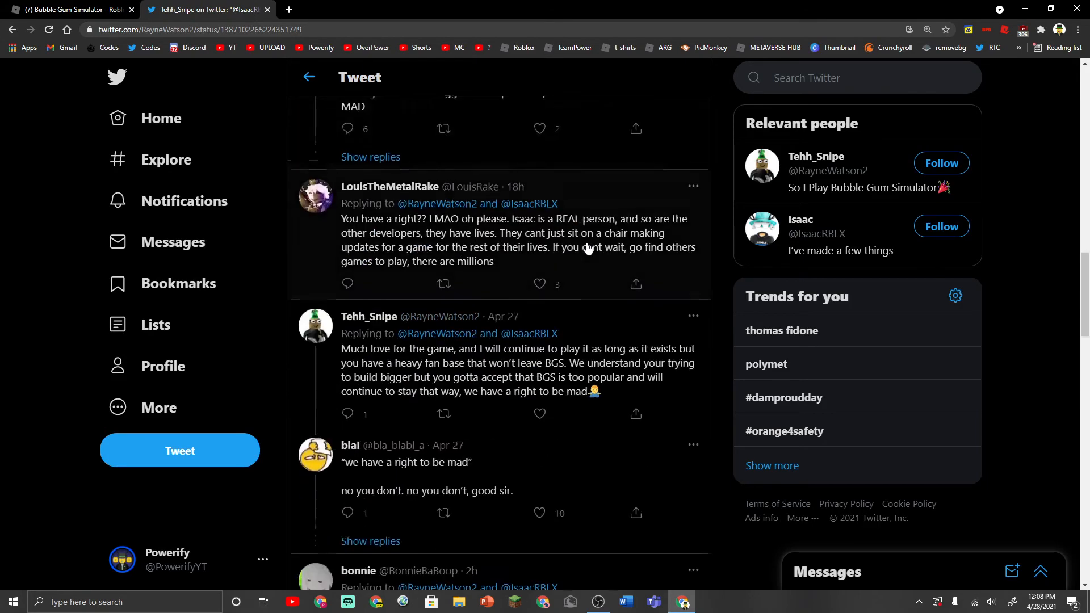
scroll("down", 3)
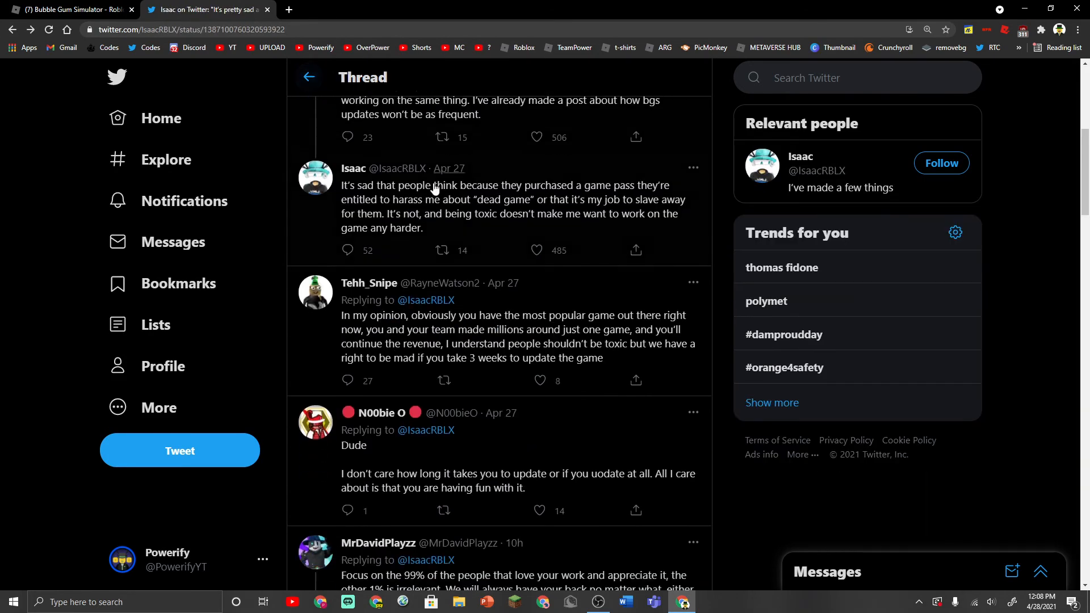
Step: Read the replies defending developers' need for breaks, then return to the Bubble Gum Simulator page
scroll("down", 3)
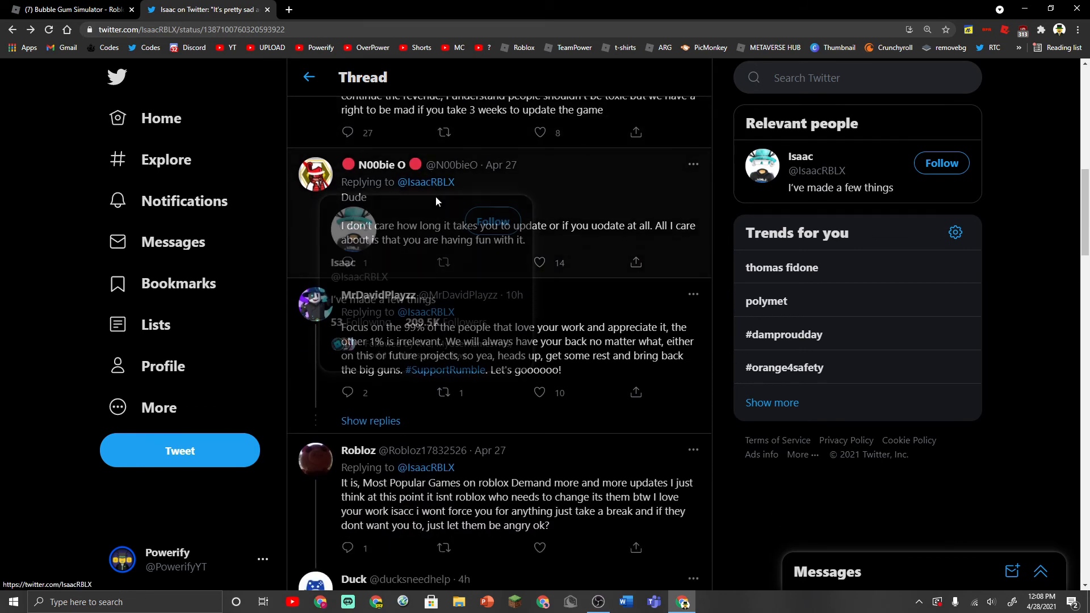
scroll("down", 3)
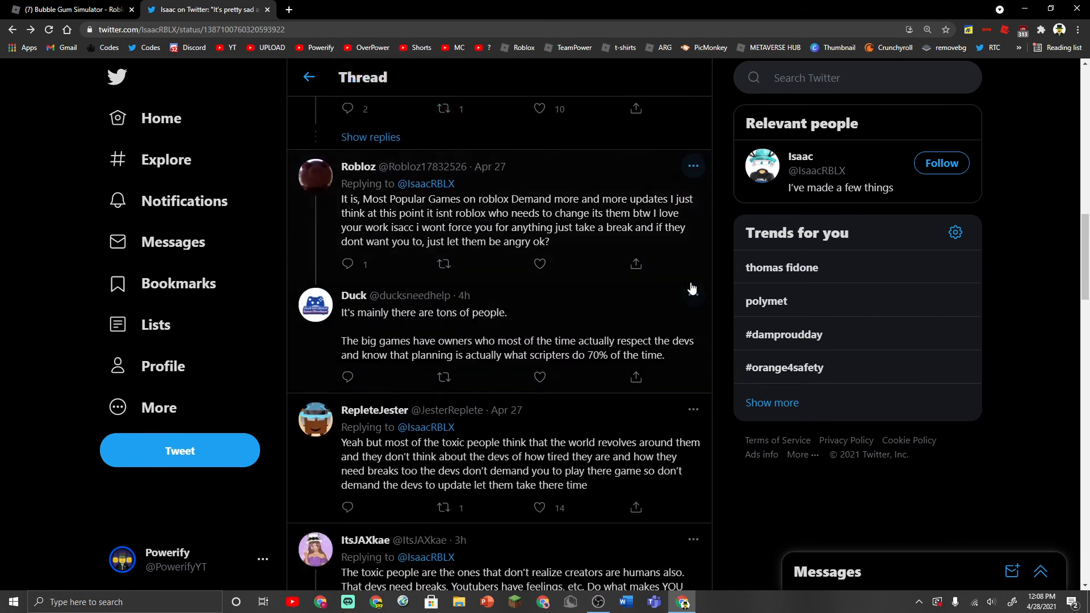
scroll("down", 3)
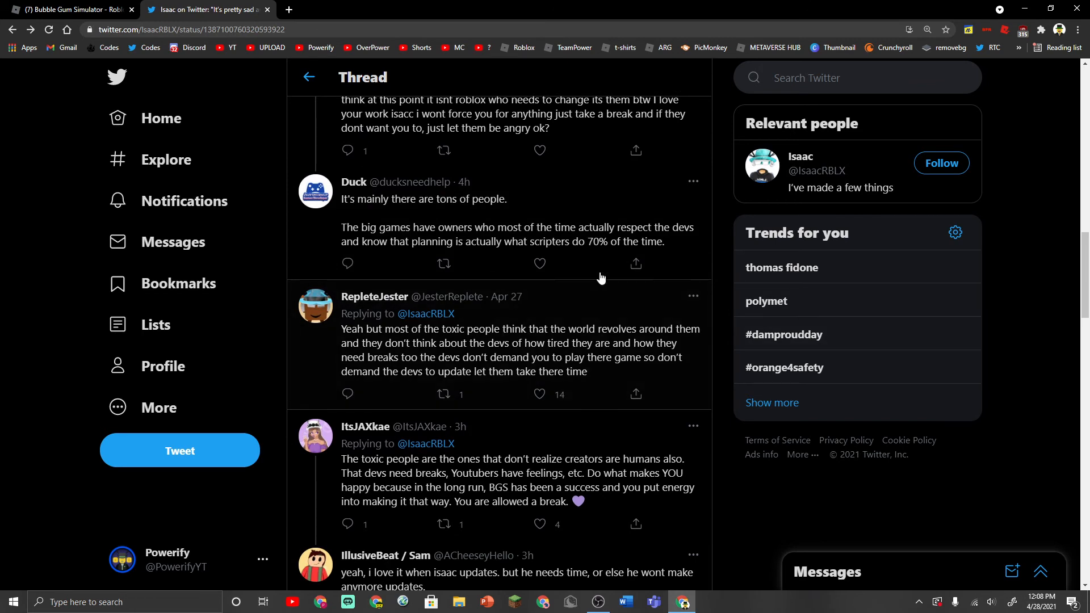
scroll("down", 3)
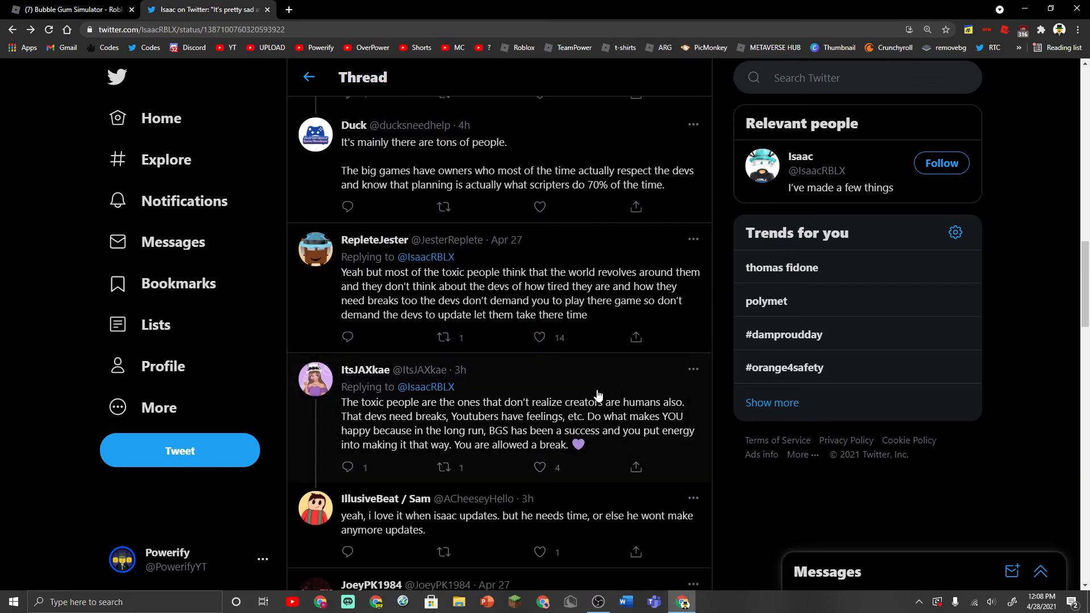
scroll("down", 3)
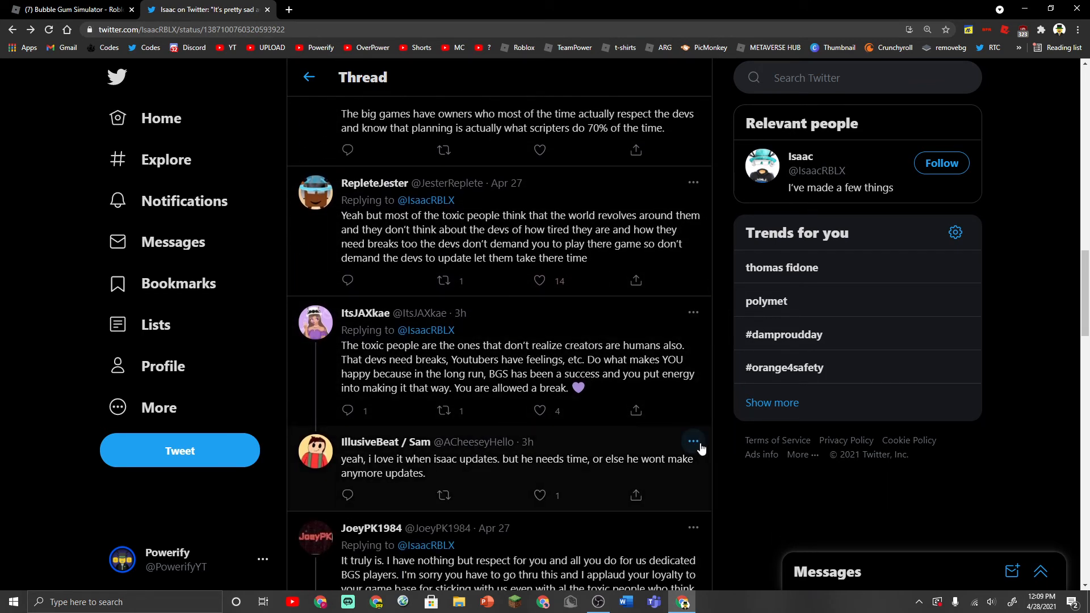
scroll("down", 3)
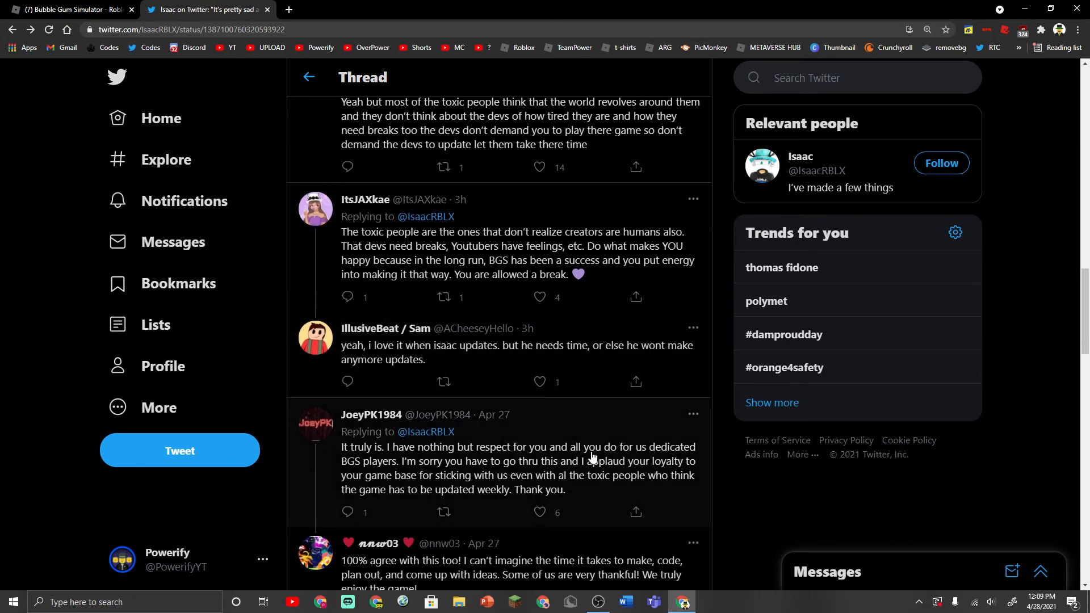
scroll("down", 3)
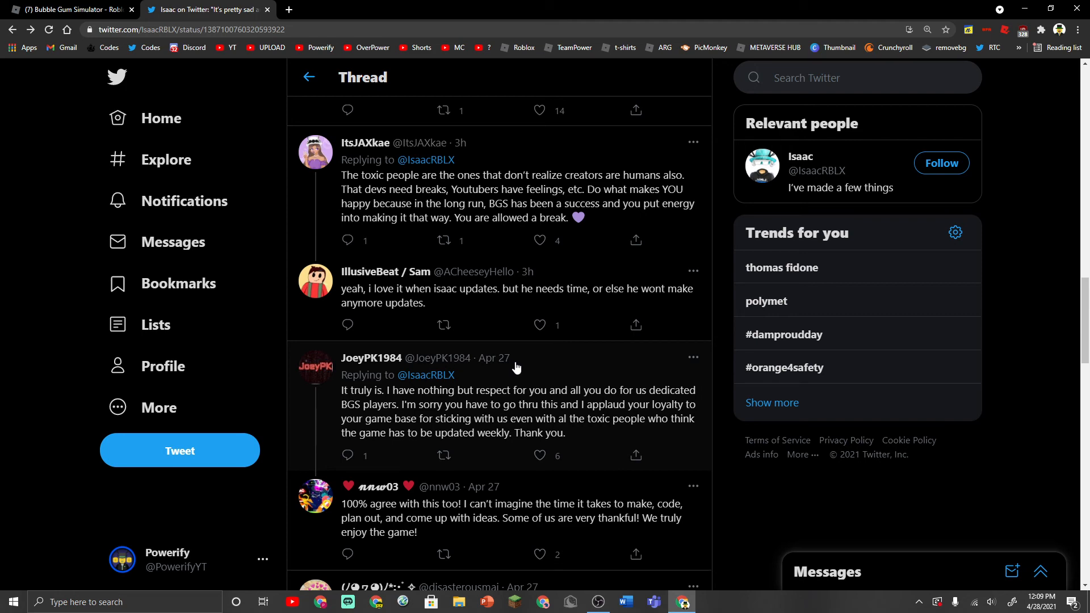
left_click(66, 10)
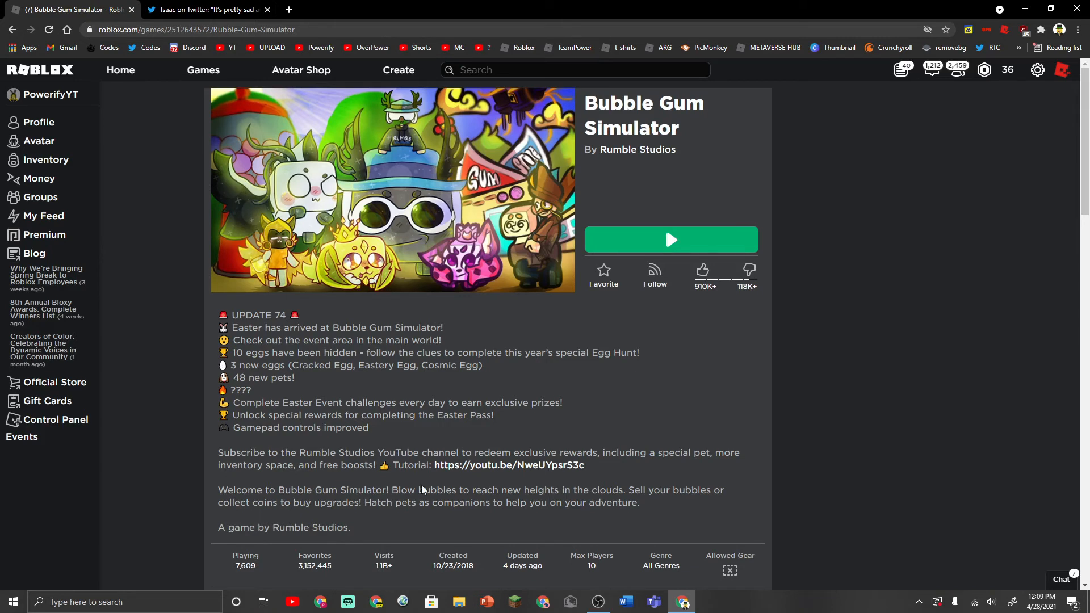
mouse_move(463, 514)
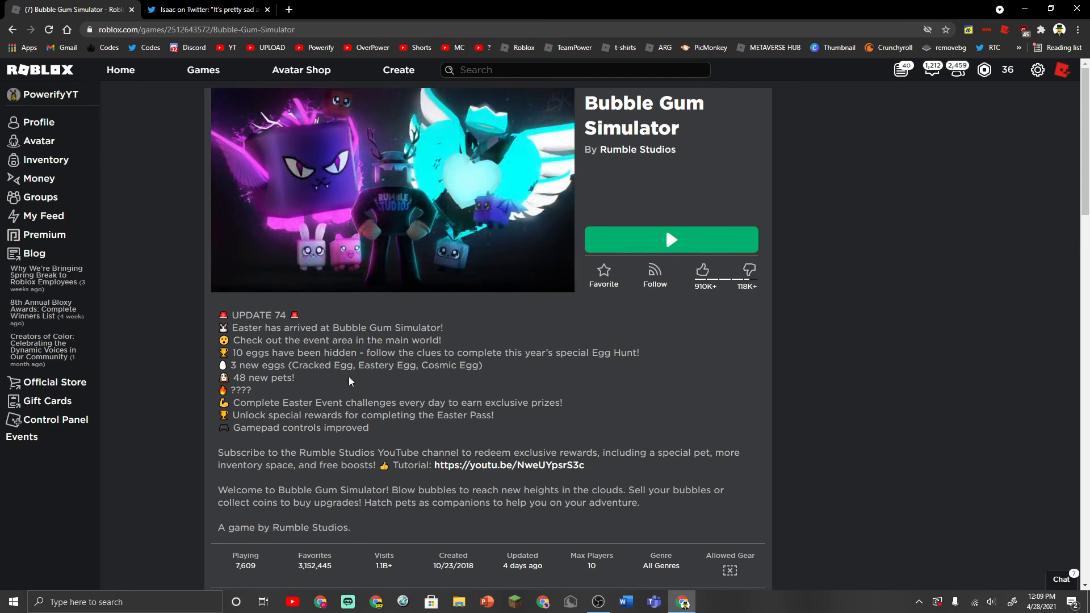
Step: Go back to Isaac's original tweet about toxic update demands, then bring up OBS from the taskbar
left_click(204, 9)
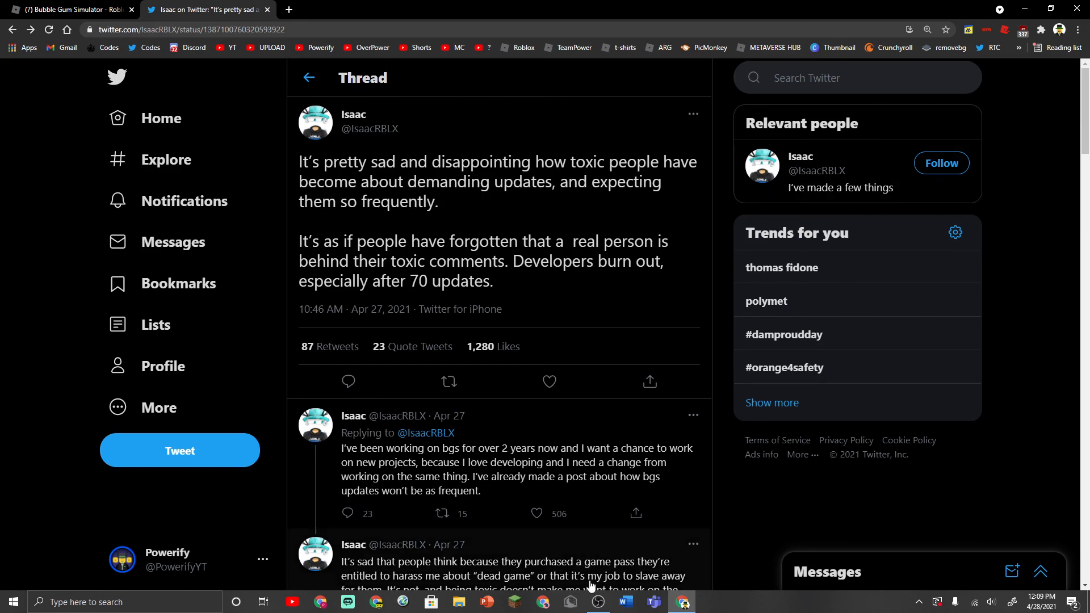
left_click(597, 602)
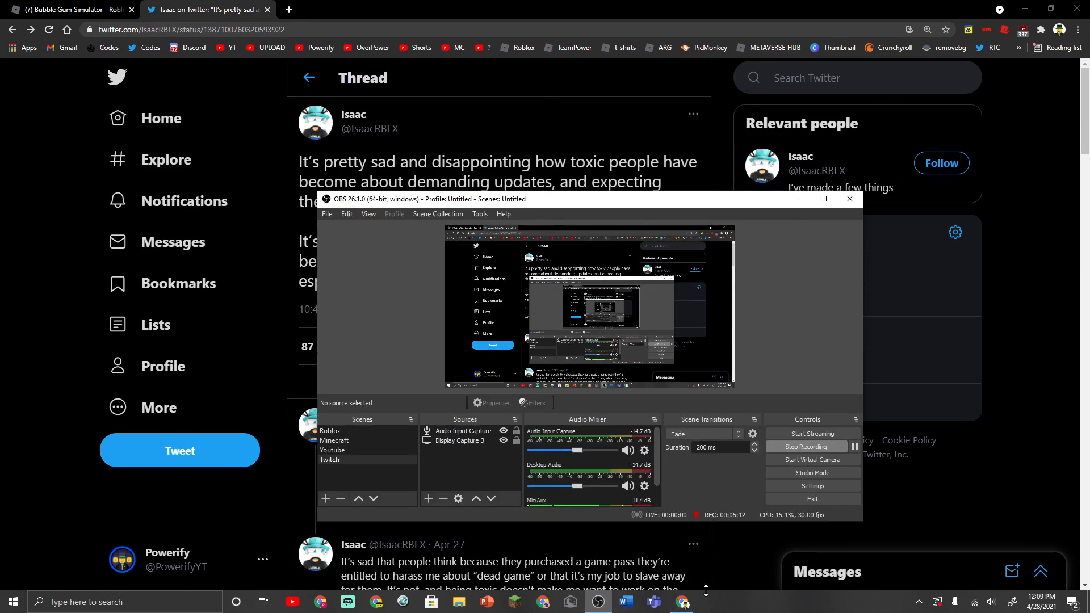